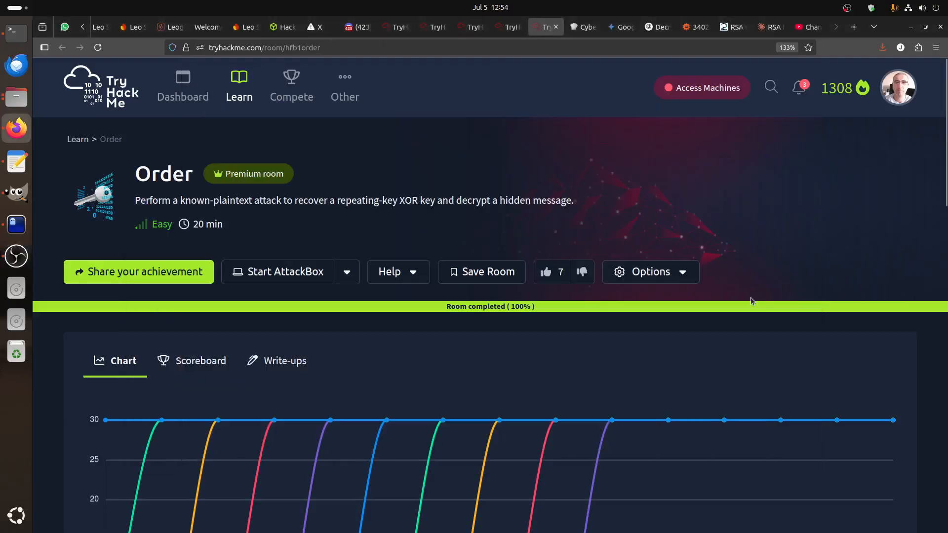
pyautogui.moveTo(94, 256)
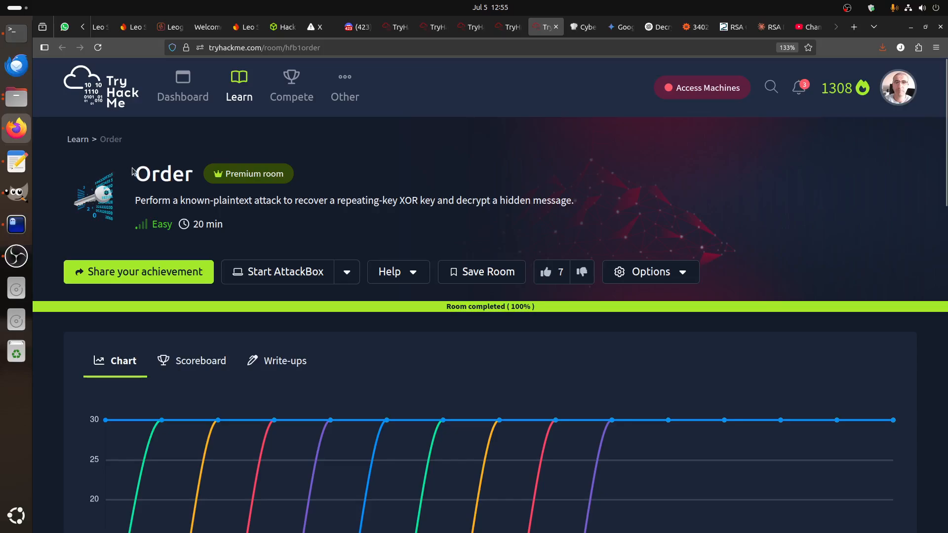
pyautogui.moveTo(133, 171)
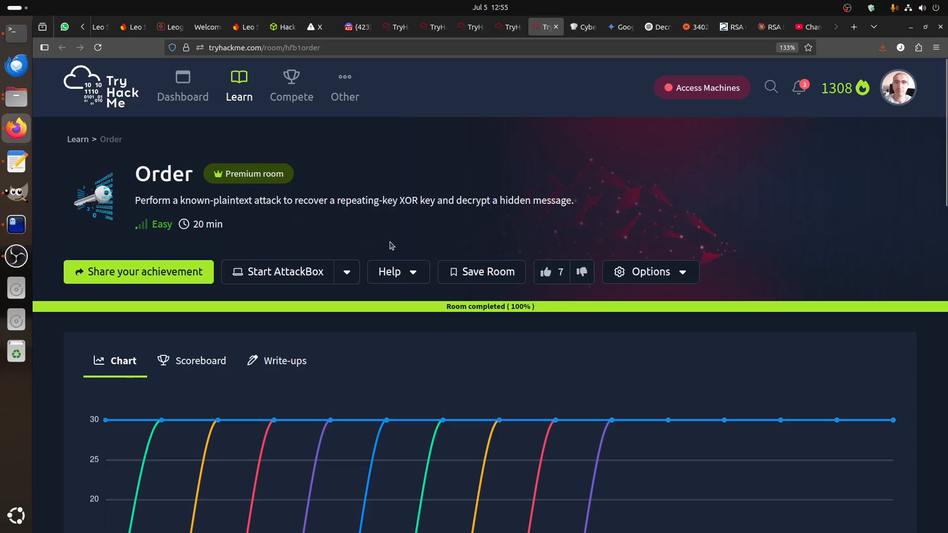
pyautogui.moveTo(162, 214)
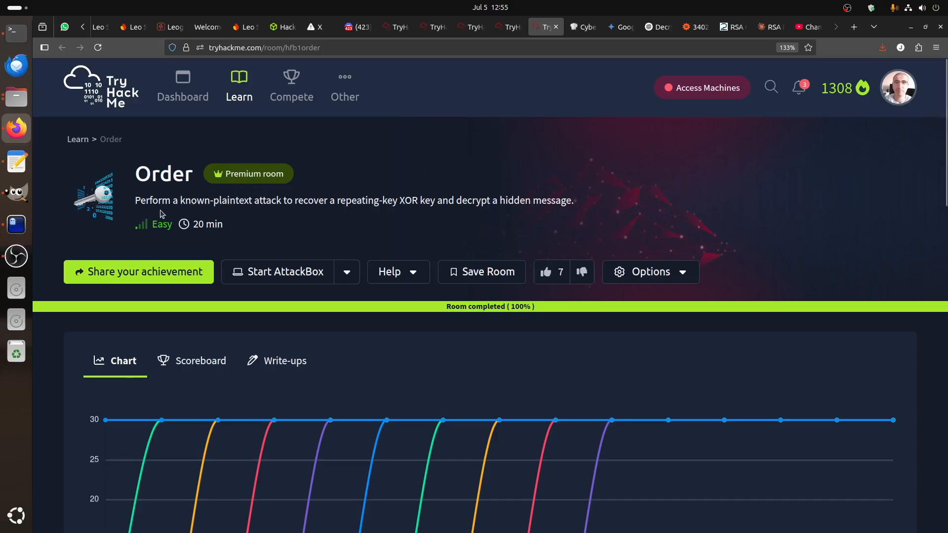
pyautogui.moveTo(290, 205)
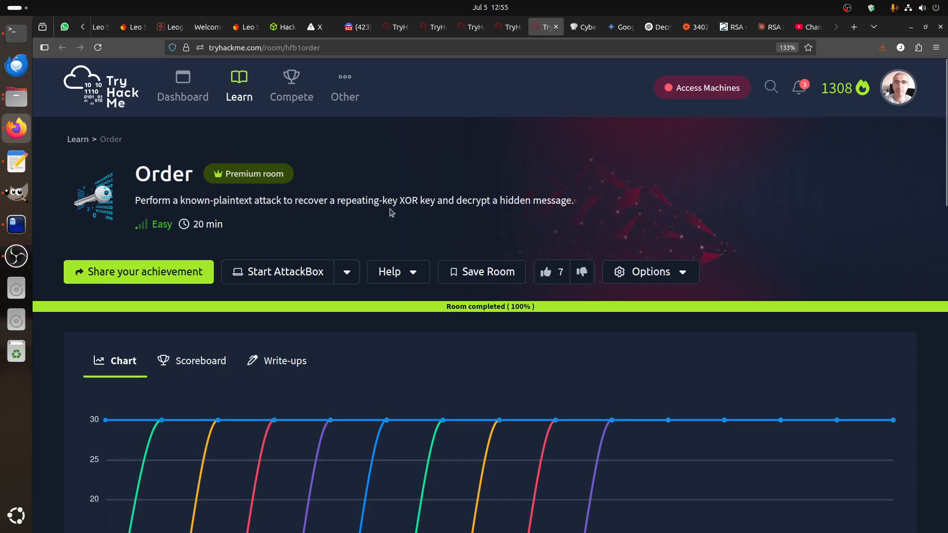
pyautogui.moveTo(410, 218)
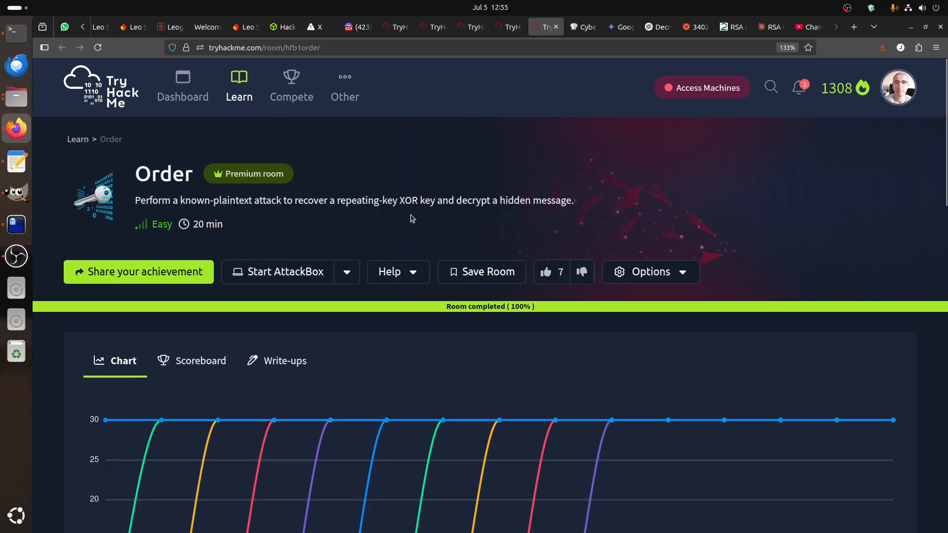
# - Review the Order task brief with its known-plaintext hint and two intercepted hex ciphertexts
pyautogui.doubleClick(366, 201)
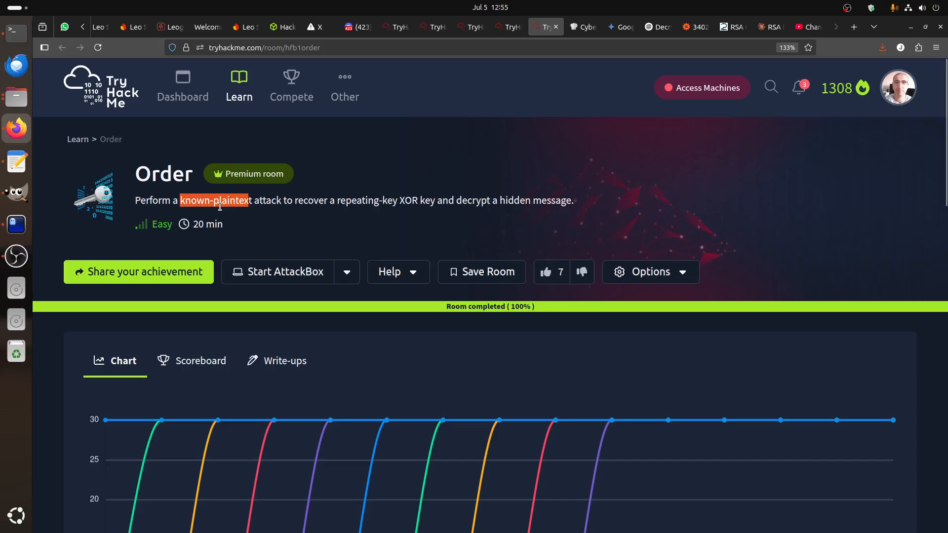
pyautogui.scroll(-3)
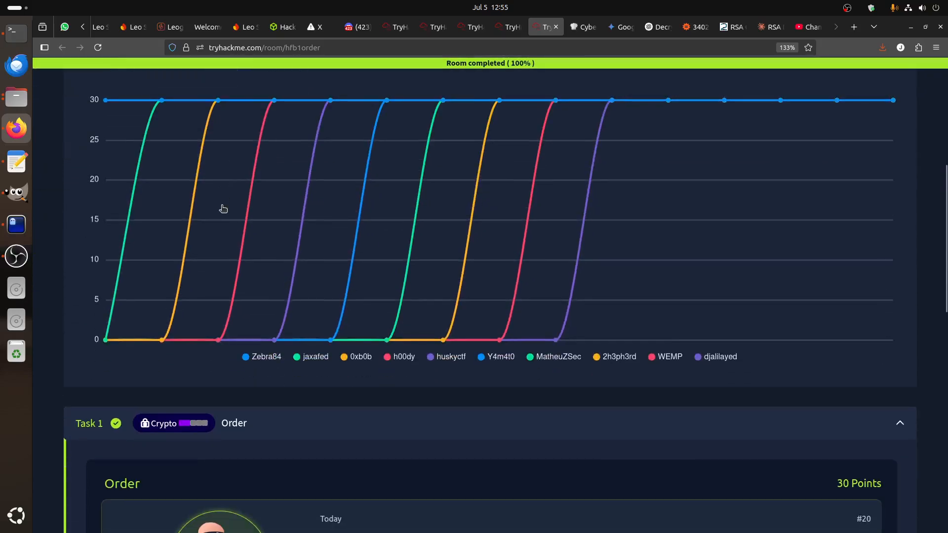
pyautogui.scroll(-3)
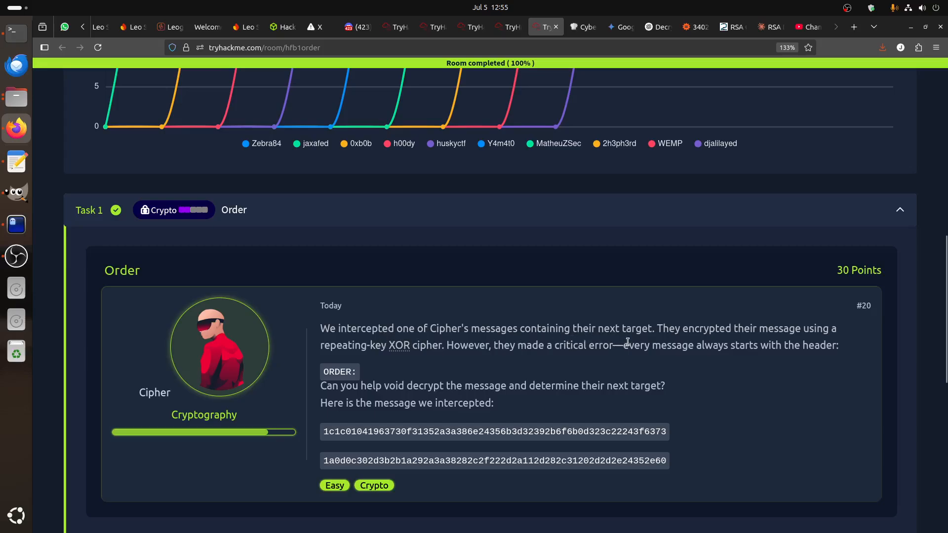
pyautogui.moveTo(718, 343)
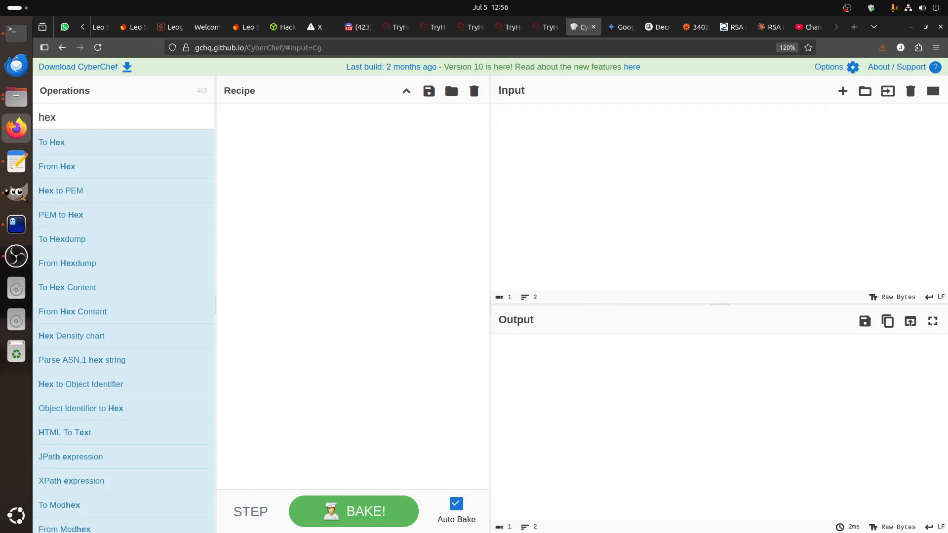
# - Convert the header ORDER: to hex 4f524445523a in CyberChef and copy the result
pyautogui.write('ORDER:')
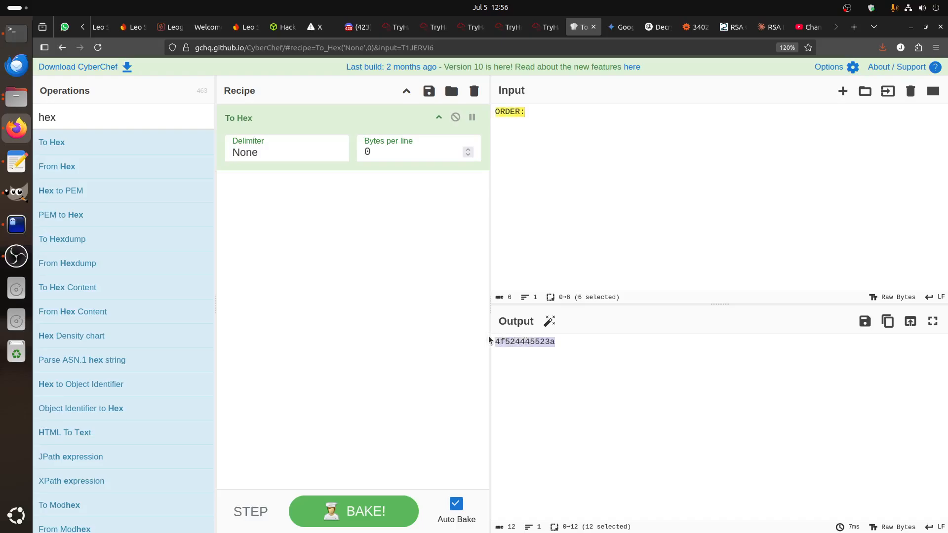
pyautogui.click(556, 341)
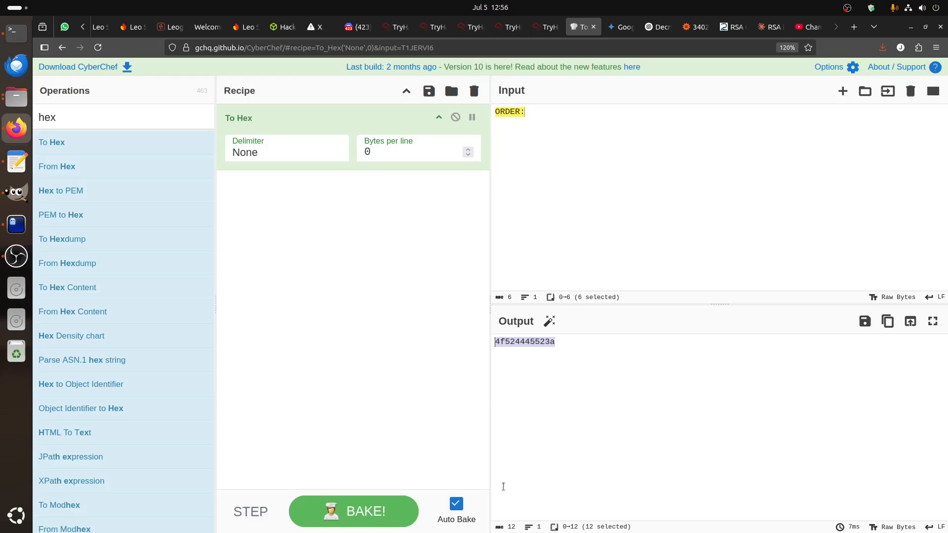
pyautogui.click(543, 26)
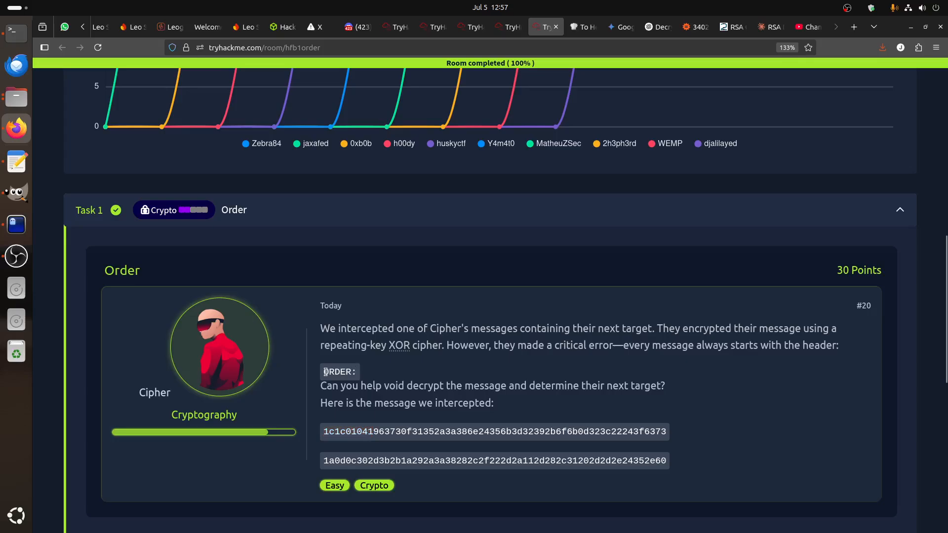
# - Record ORDER: and its hex 4f524445523a in the vim notes file
pyautogui.doubleClick(338, 372)
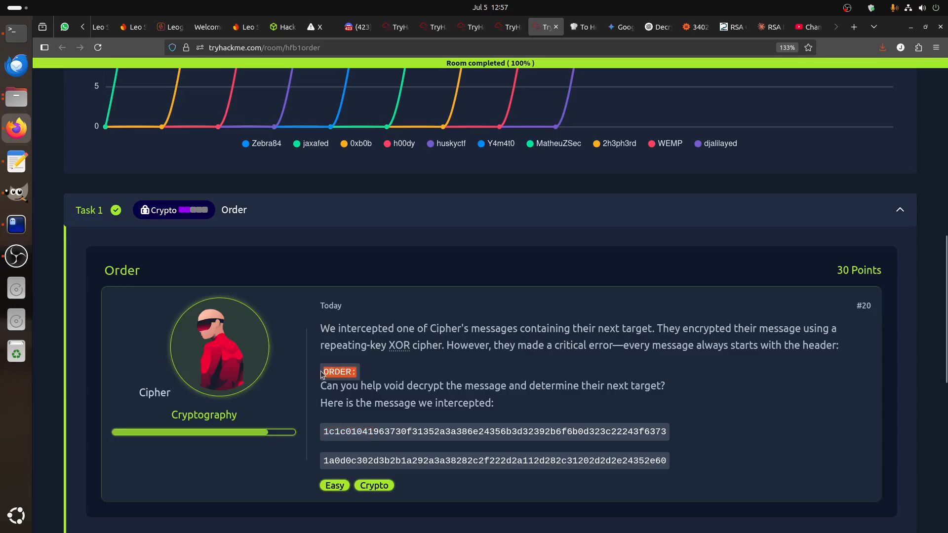
pyautogui.moveTo(680, 370)
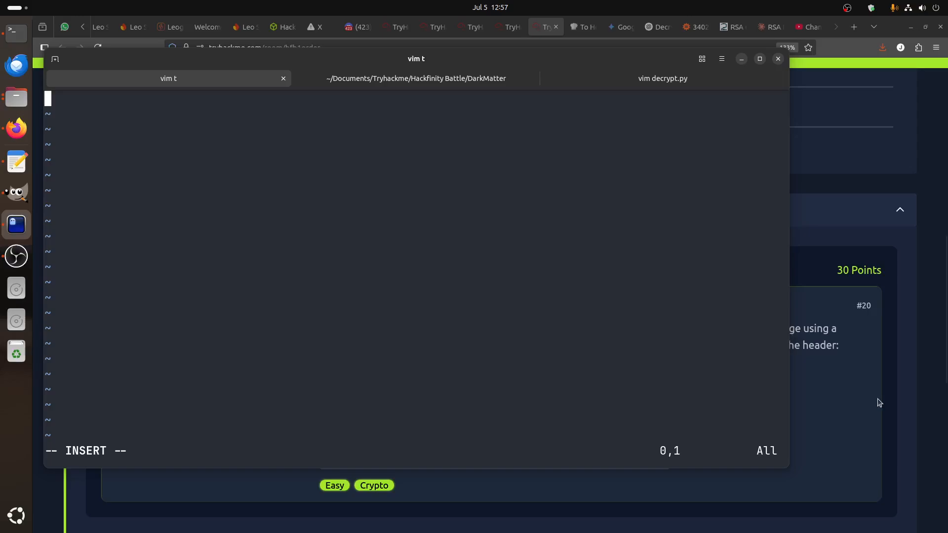
pyautogui.click(776, 58)
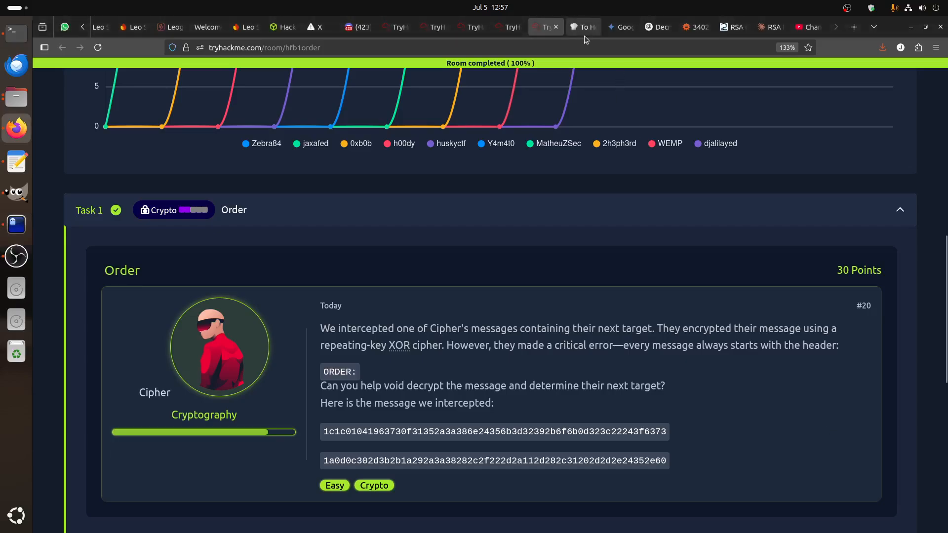
pyautogui.click(582, 27)
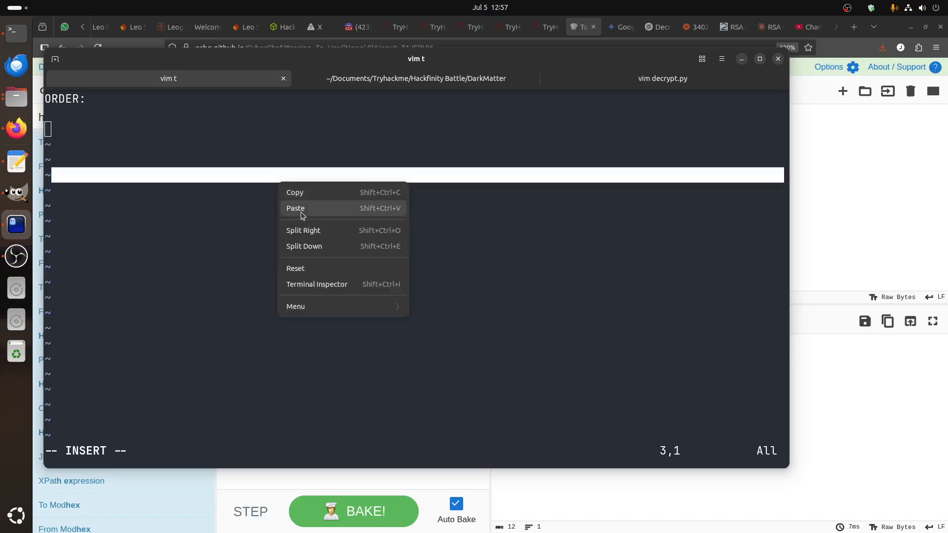
pyautogui.click(296, 208)
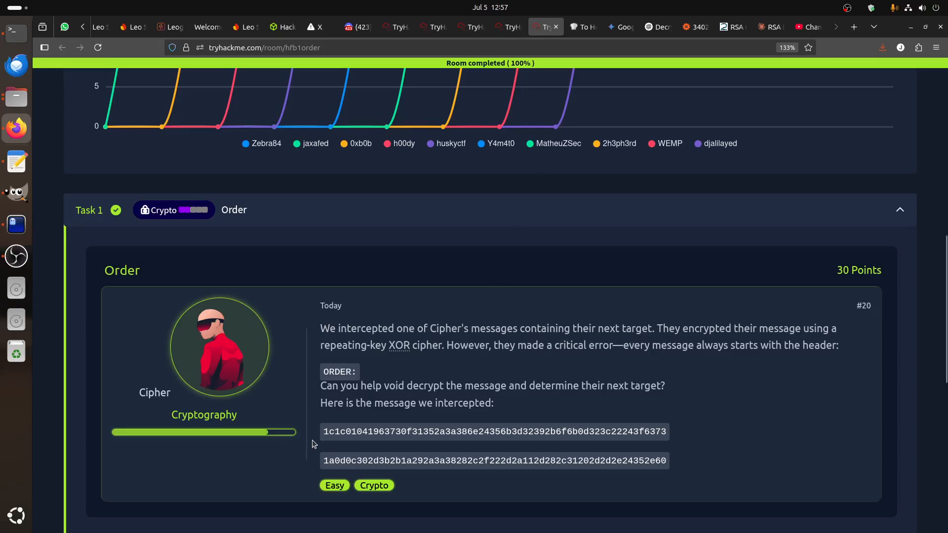
# - Add both intercepted ciphertext lines to the notes joined as one hex string
pyautogui.rightClick(661, 461)
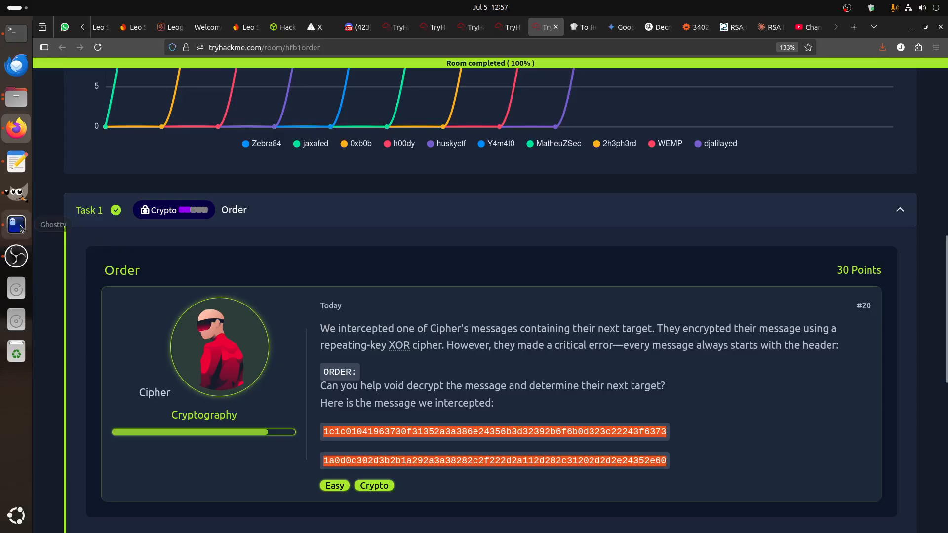
pyautogui.click(15, 225)
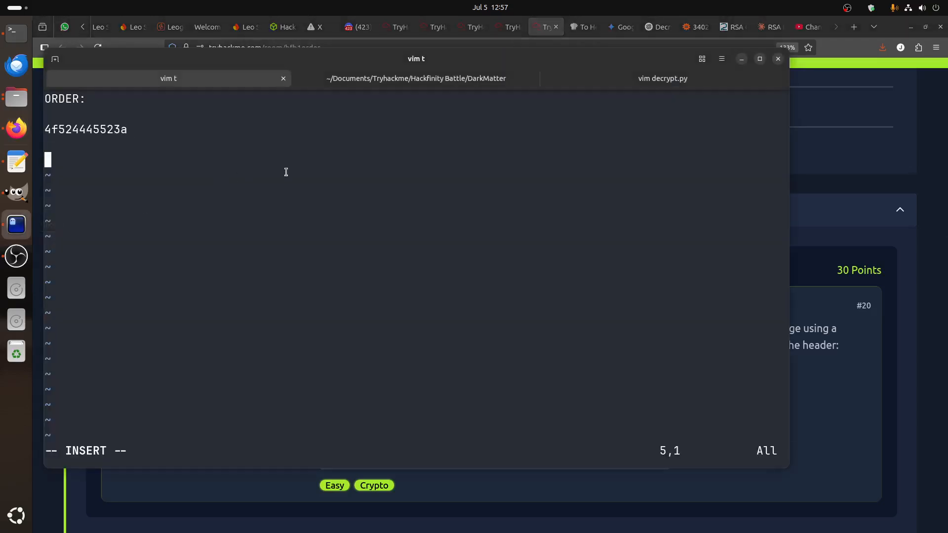
pyautogui.write('1c1c01041963730f31352a3a386e24356b3d32392b6f6b0d323c22243f63731a0d0c302d3b2b1a292a3a38282c2f222d2a112d282c31202d2d2e24352e60')
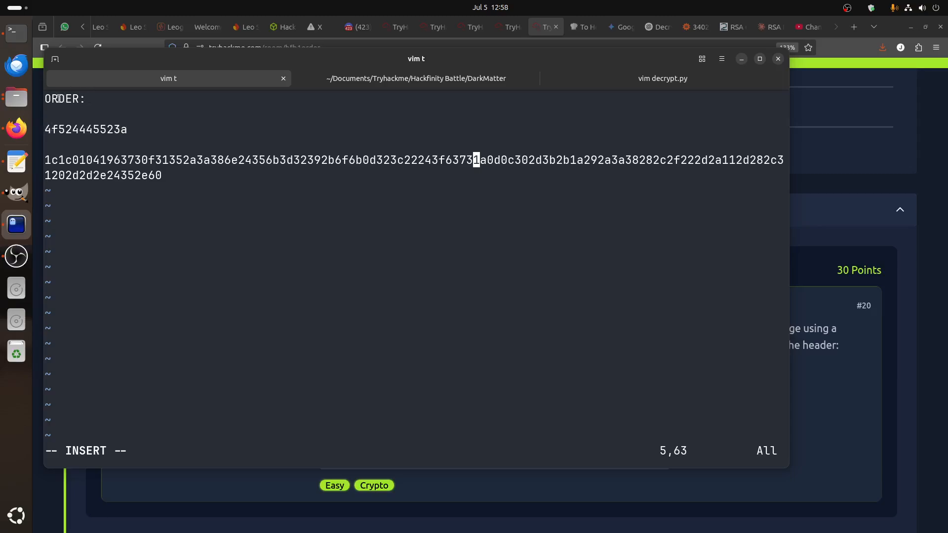
pyautogui.moveTo(254, 227)
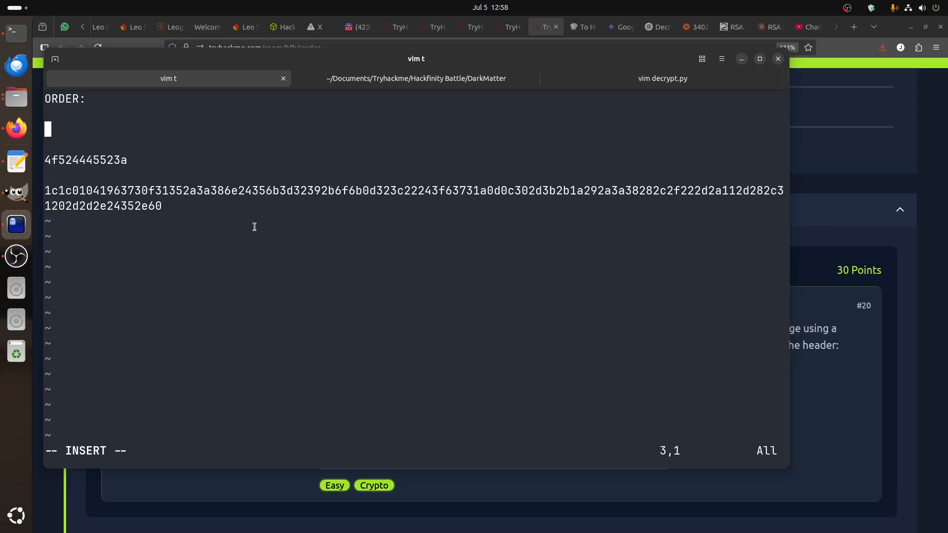
# - Note key = tryhackme, convert tryhackme to hex in CyberChef and paste the hex into the notes
pyautogui.write('key')
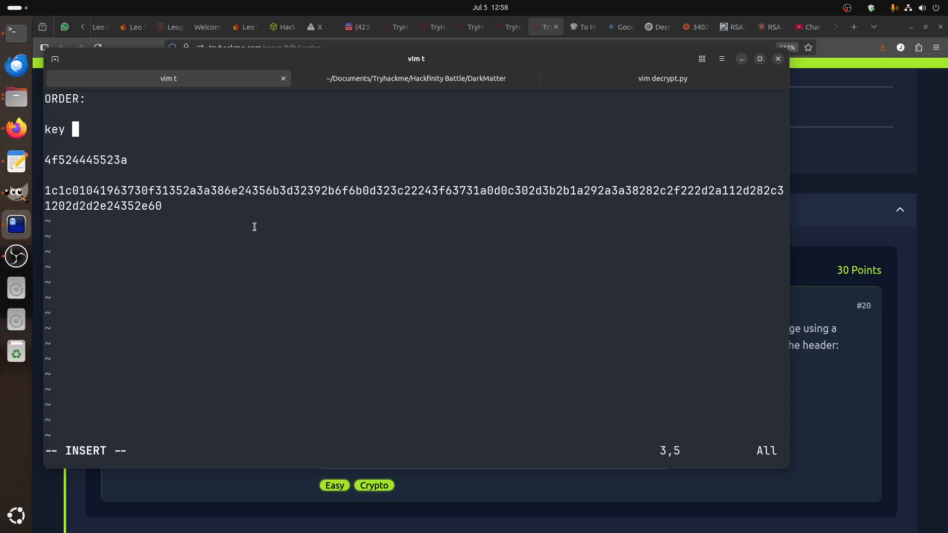
pyautogui.write('= tryh')
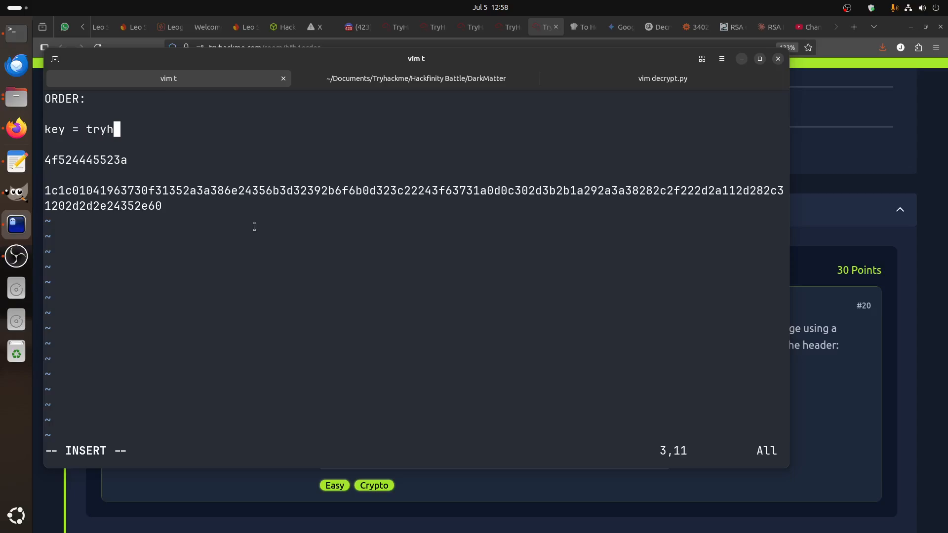
pyautogui.write('ackme')
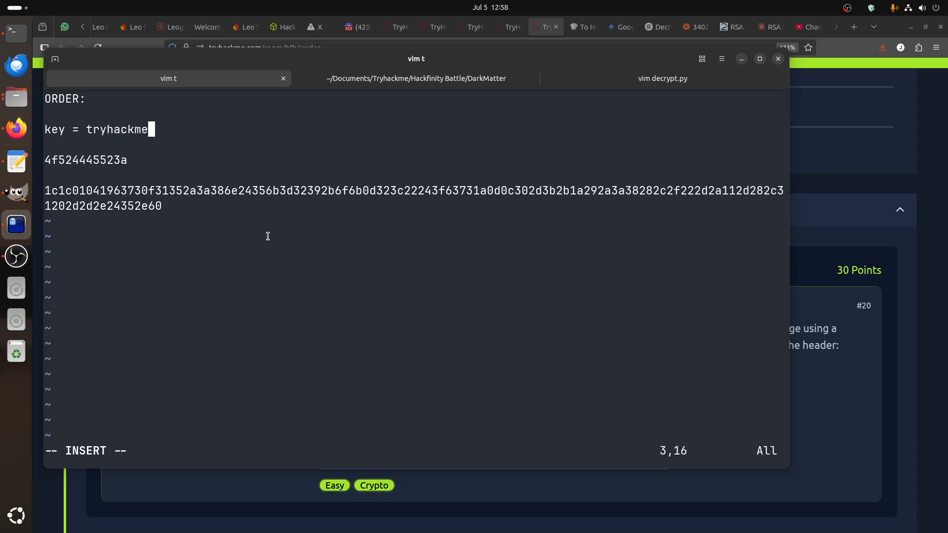
pyautogui.moveTo(195, 215)
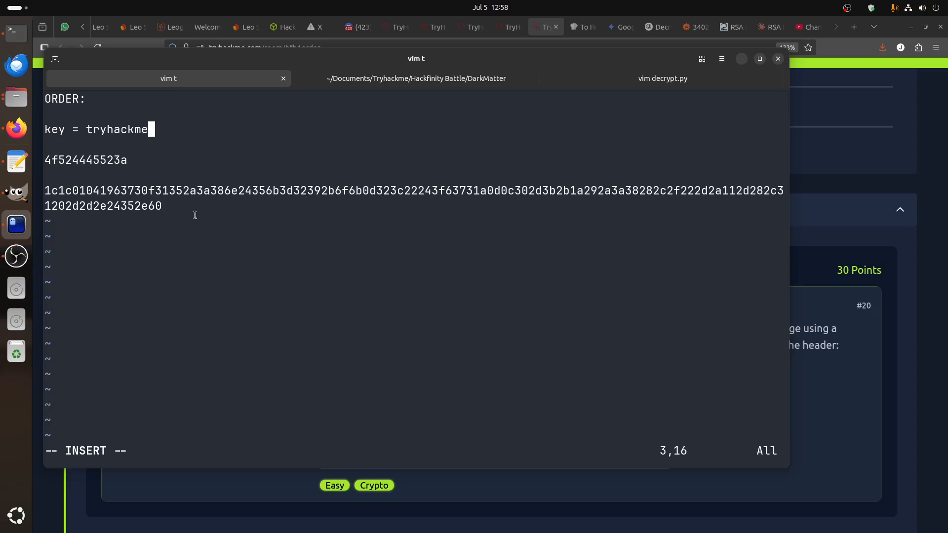
pyautogui.moveTo(130, 136)
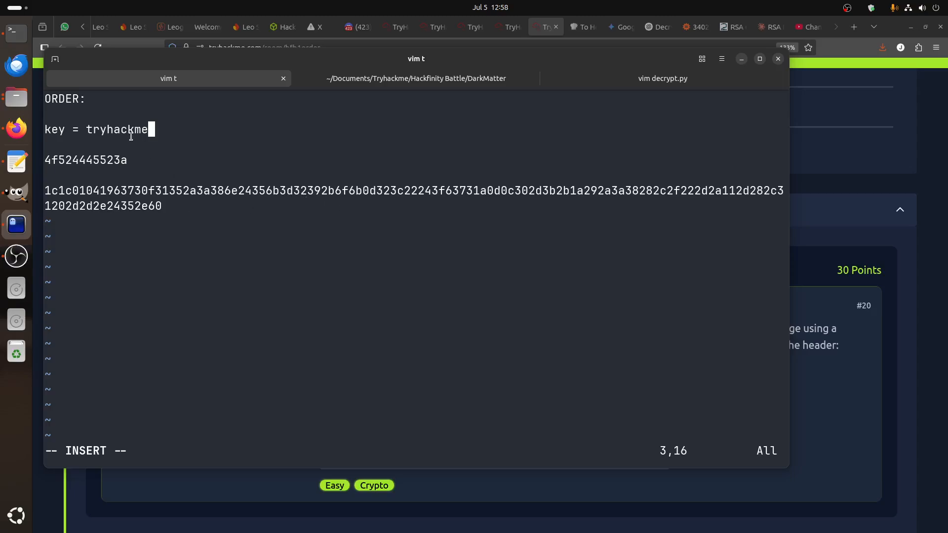
pyautogui.rightClick(130, 130)
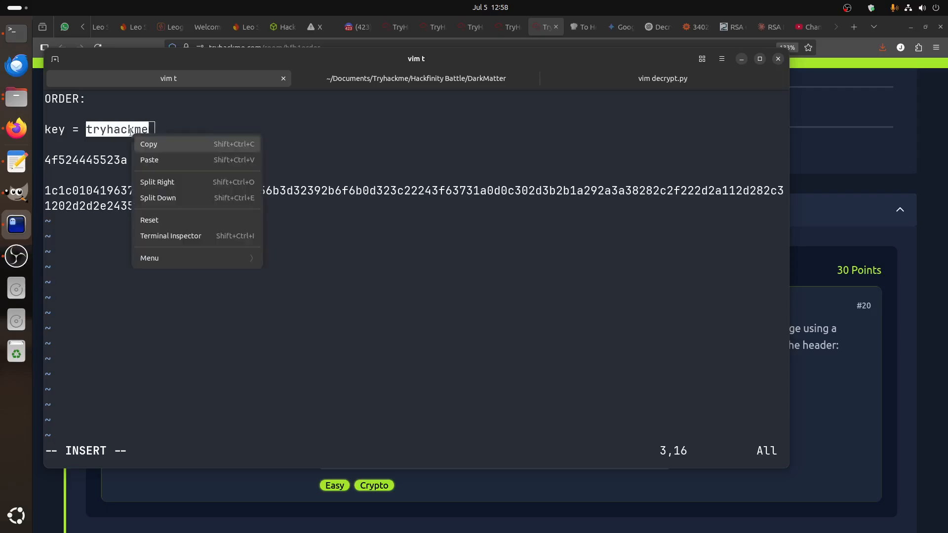
pyautogui.click(582, 26)
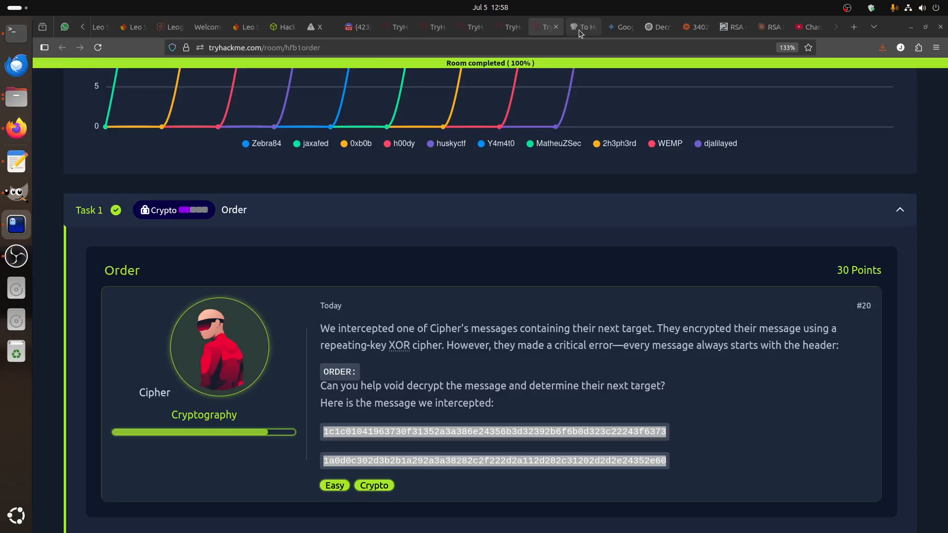
pyautogui.click(580, 27)
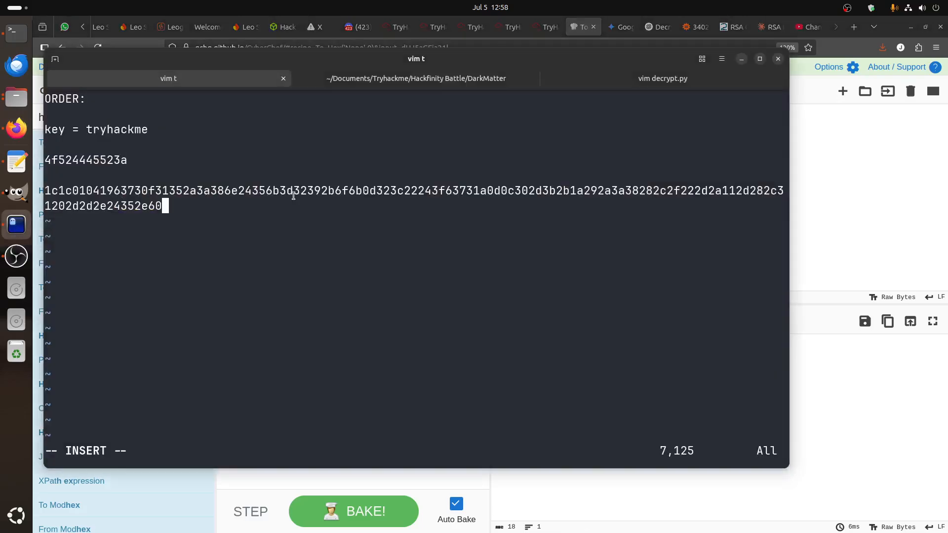
pyautogui.rightClick(242, 236)
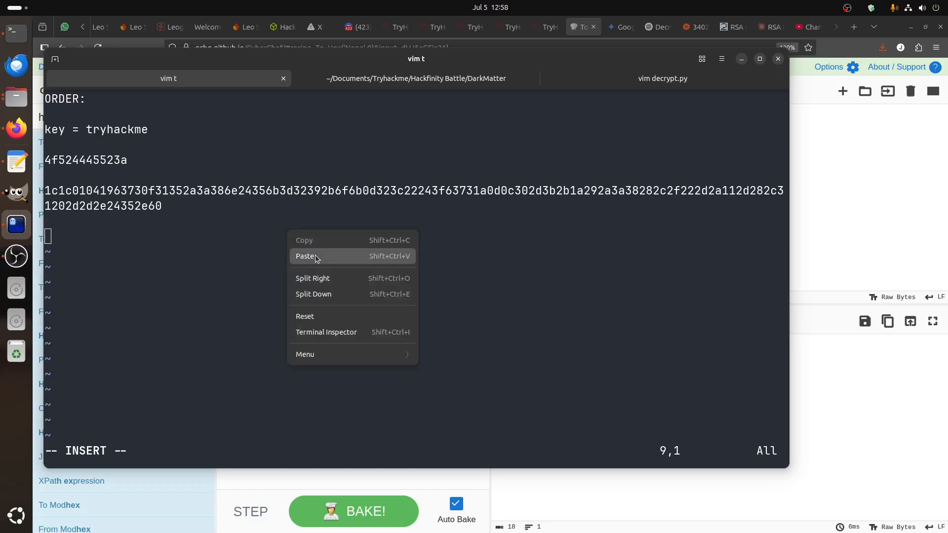
pyautogui.click(544, 27)
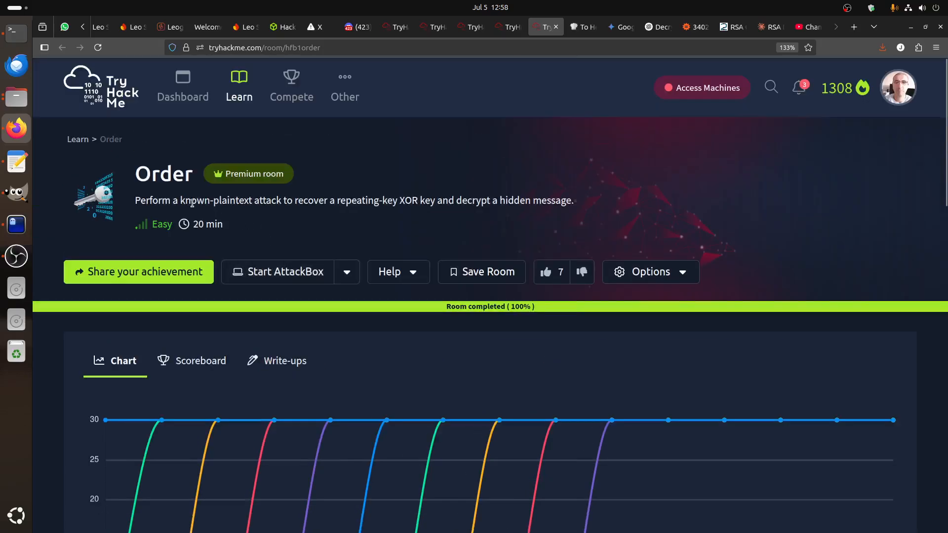
pyautogui.moveTo(350, 211)
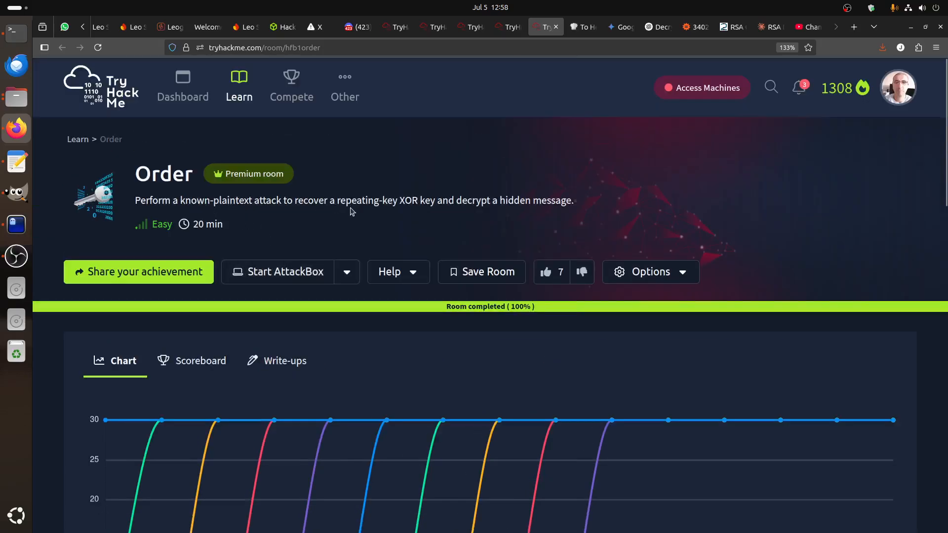
# - Repeat the tryhackme hex several times on one line and label it xor
pyautogui.scroll(-3)
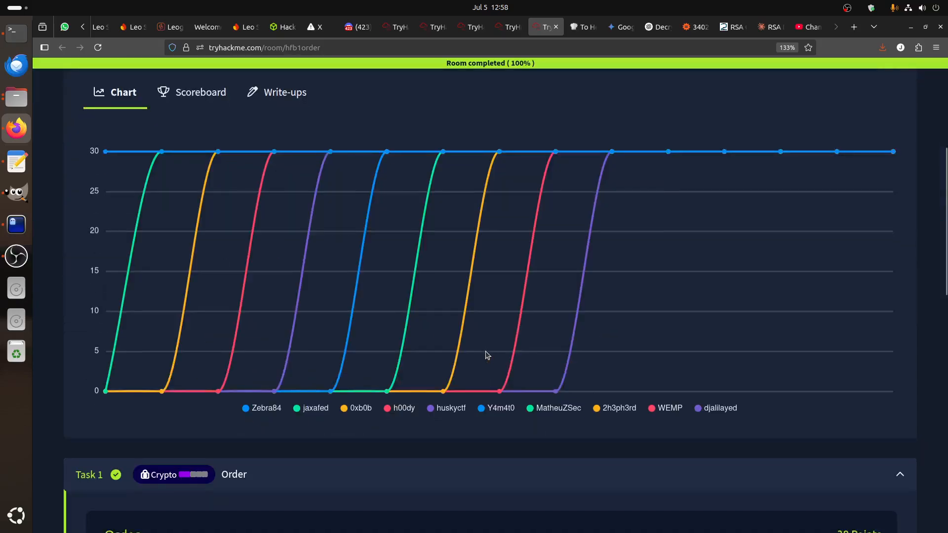
pyautogui.scroll(-3)
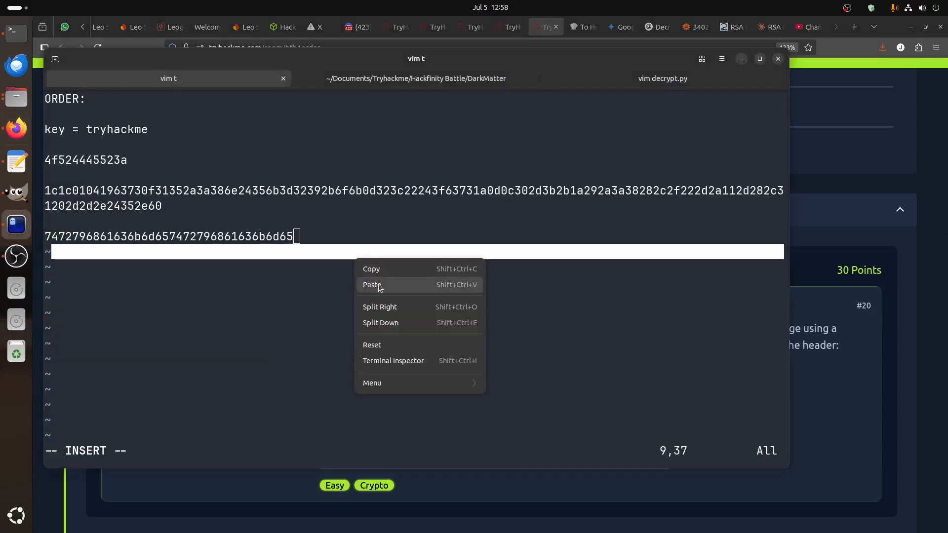
pyautogui.click(372, 284)
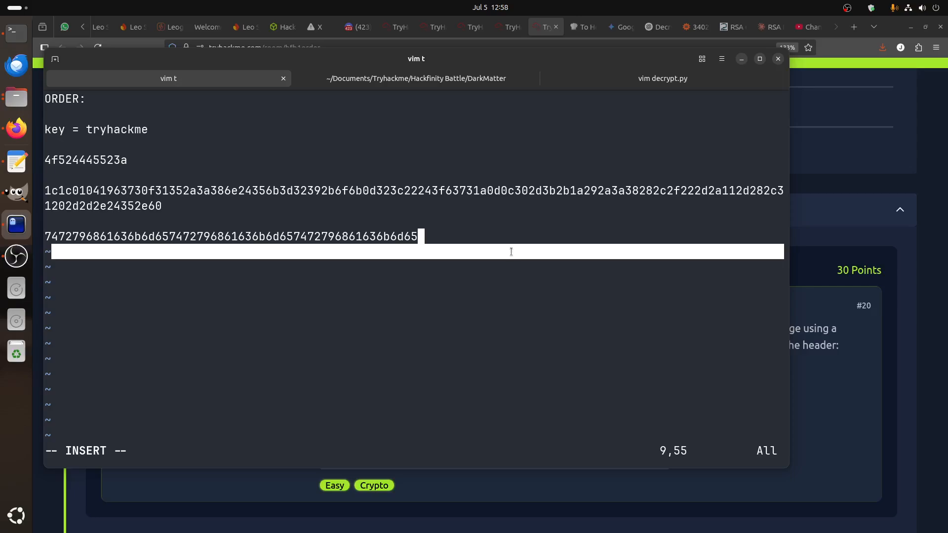
pyautogui.rightClick(511, 252)
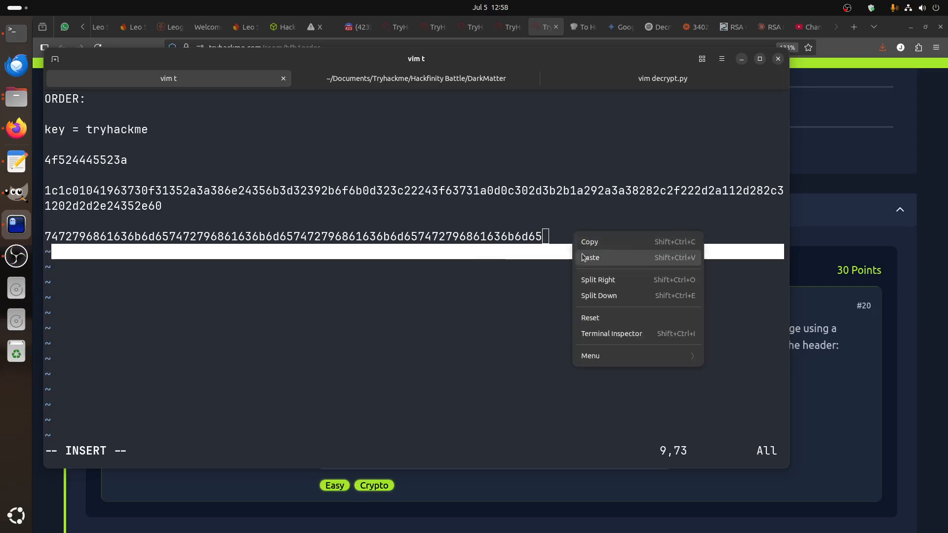
pyautogui.click(590, 257)
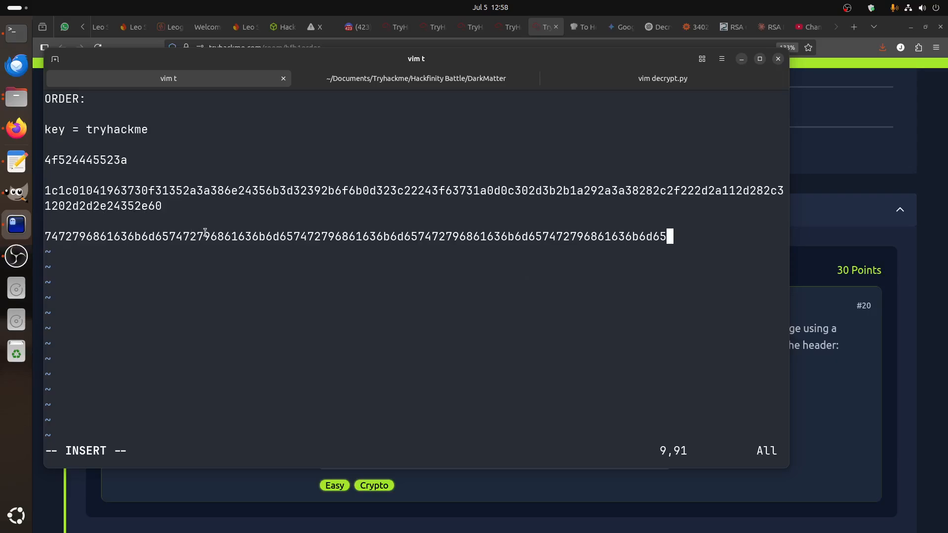
pyautogui.write('xor')
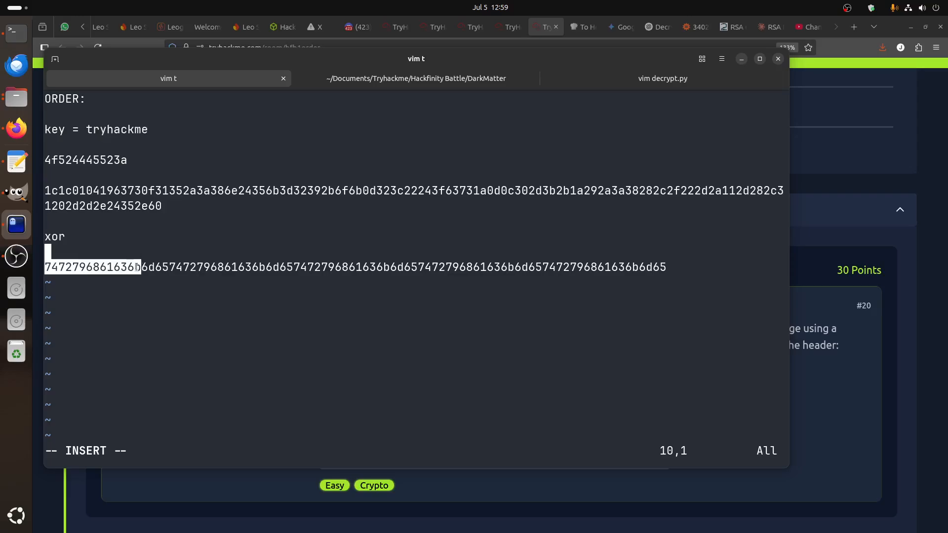
pyautogui.press('BackSpace')
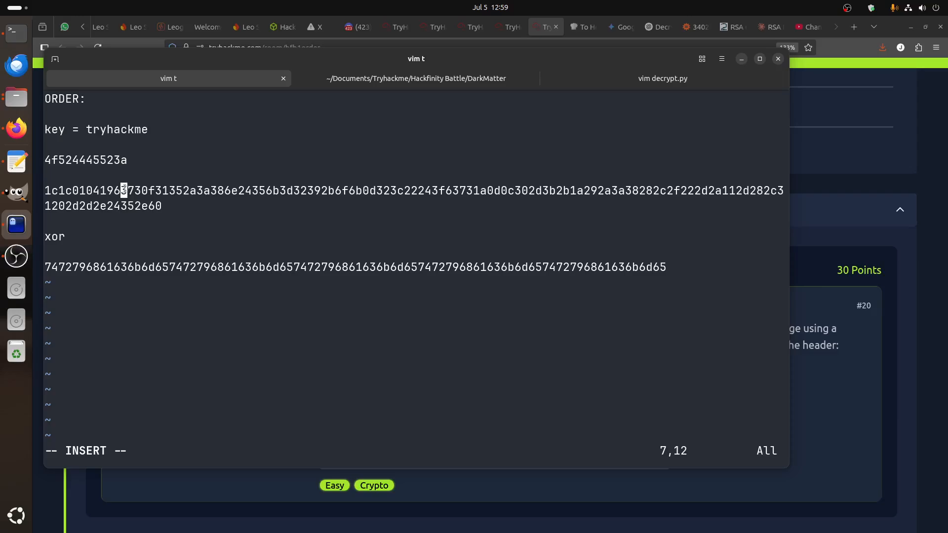
# - XOR the first ciphertext bytes 1c1c01041963 with hex key 4f524445523a in CyberChef, yielding SNEAKY
pyautogui.rightClick(72, 192)
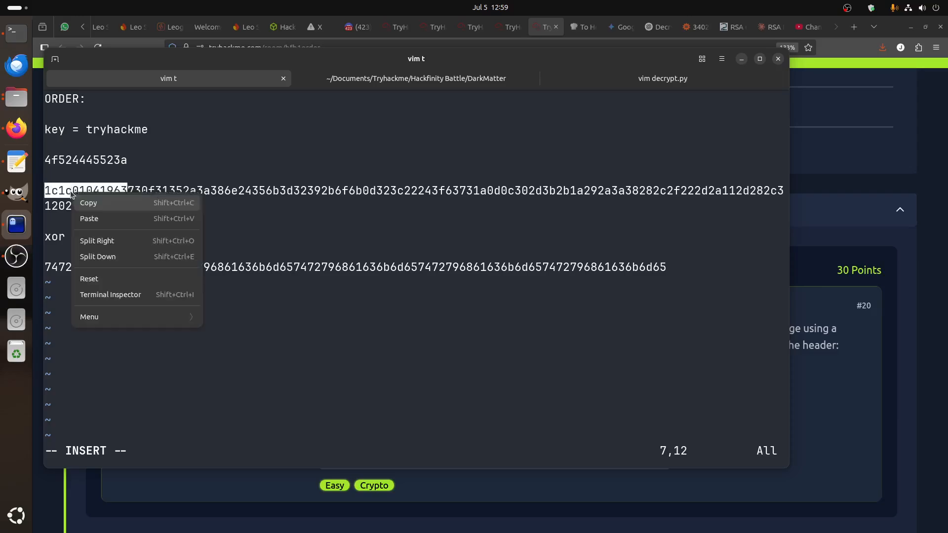
pyautogui.click(88, 202)
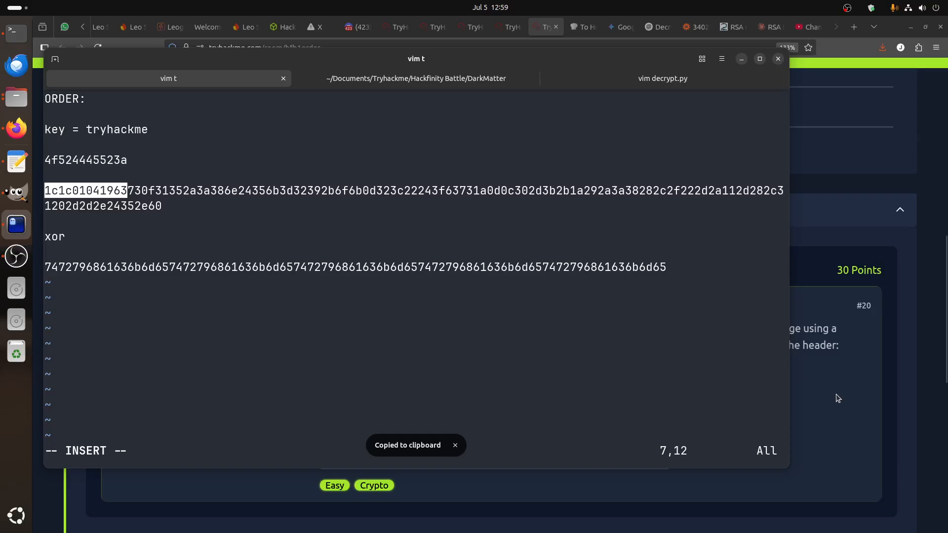
pyautogui.click(581, 27)
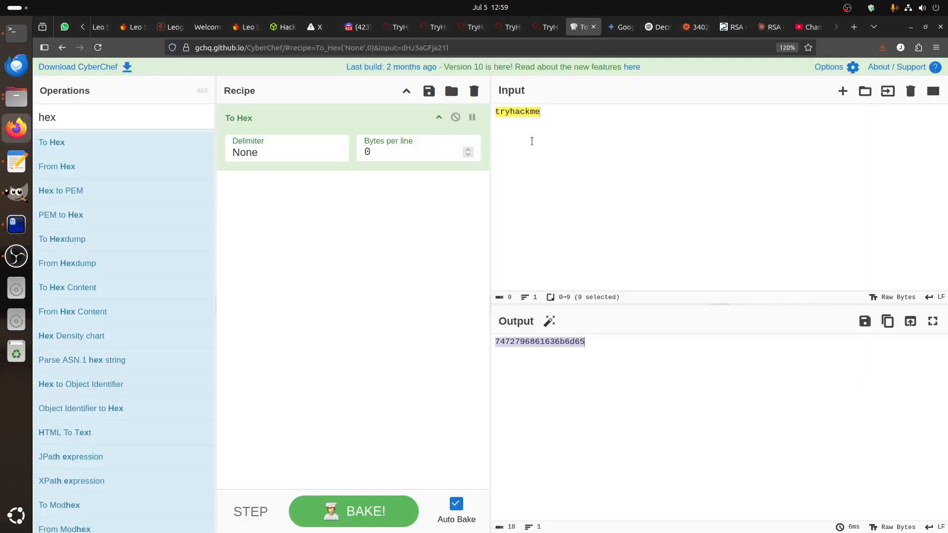
pyautogui.click(473, 91)
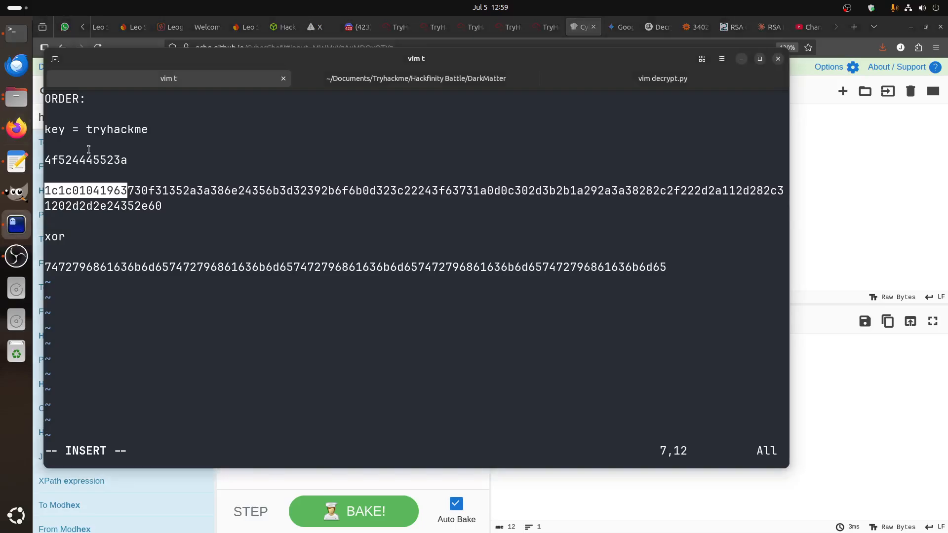
pyautogui.rightClick(85, 160)
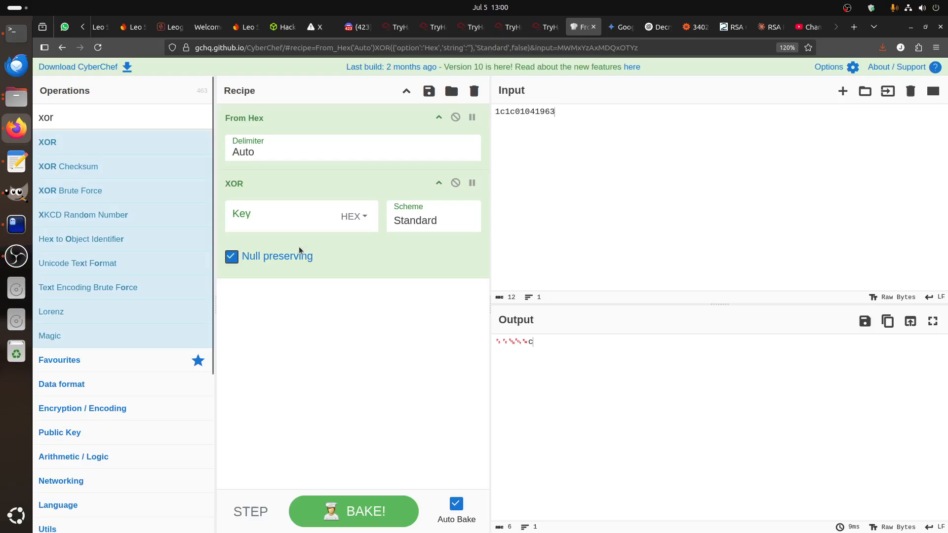
pyautogui.write('4f524445523a')
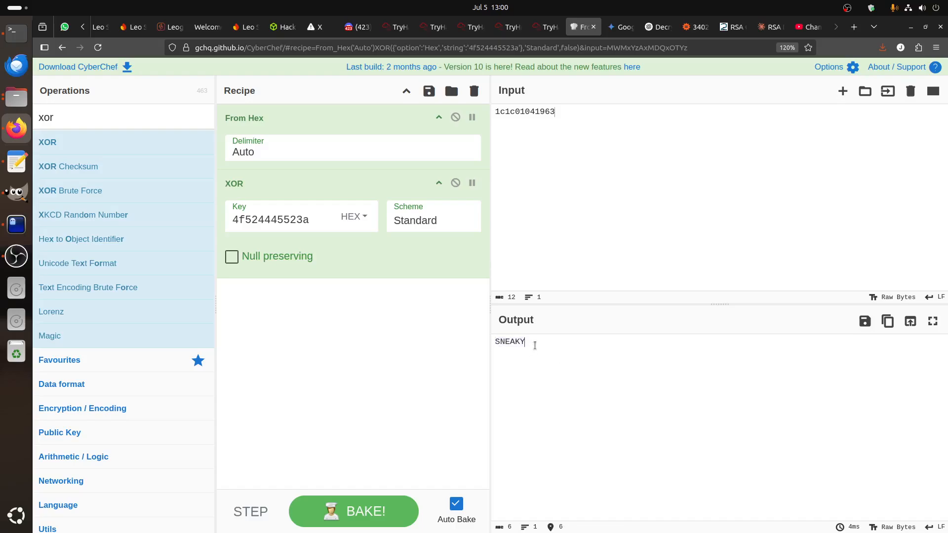
pyautogui.moveTo(414, 324)
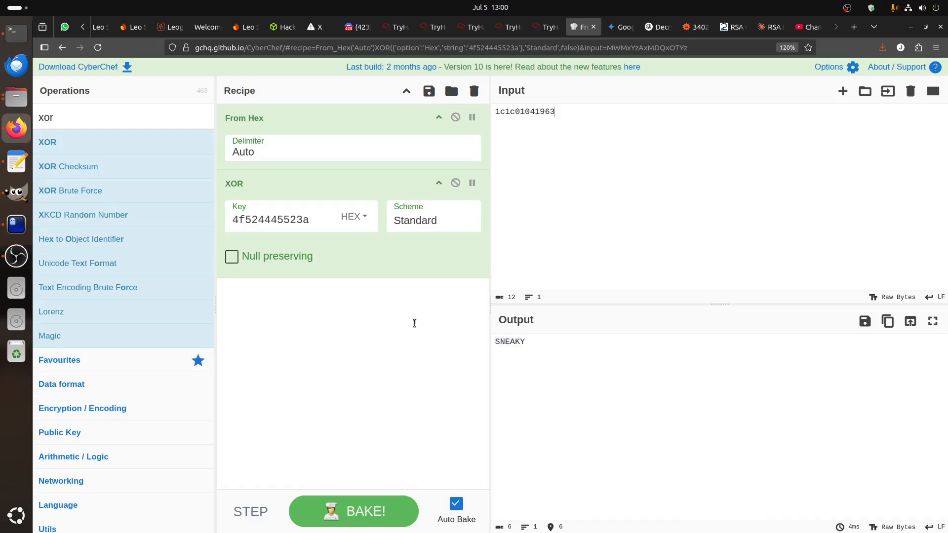
pyautogui.rightClick(509, 340)
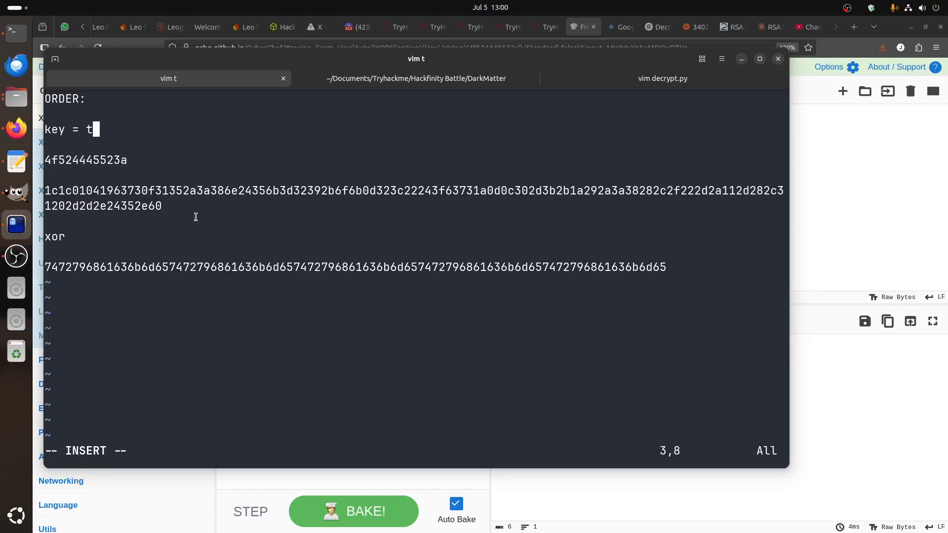
pyautogui.rightClick(89, 130)
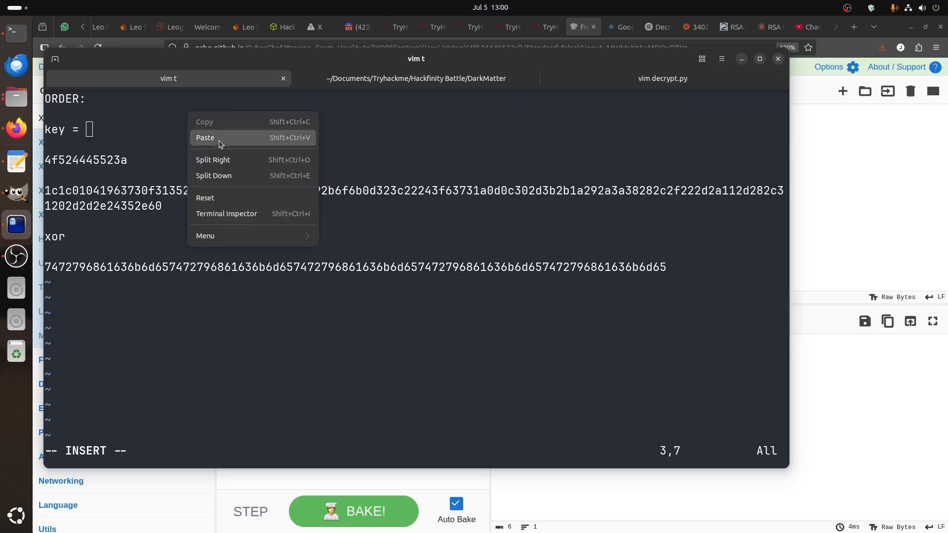
pyautogui.click(205, 138)
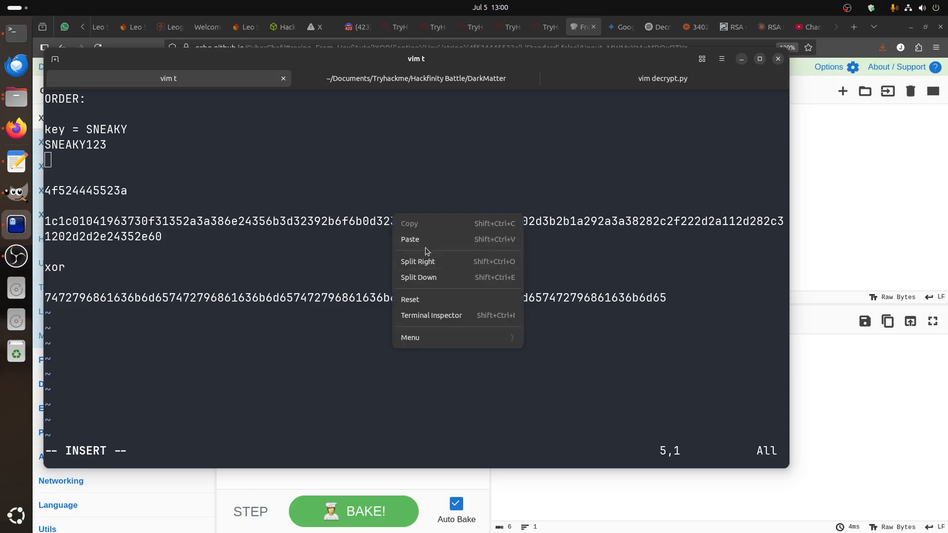
pyautogui.write('asdfad')
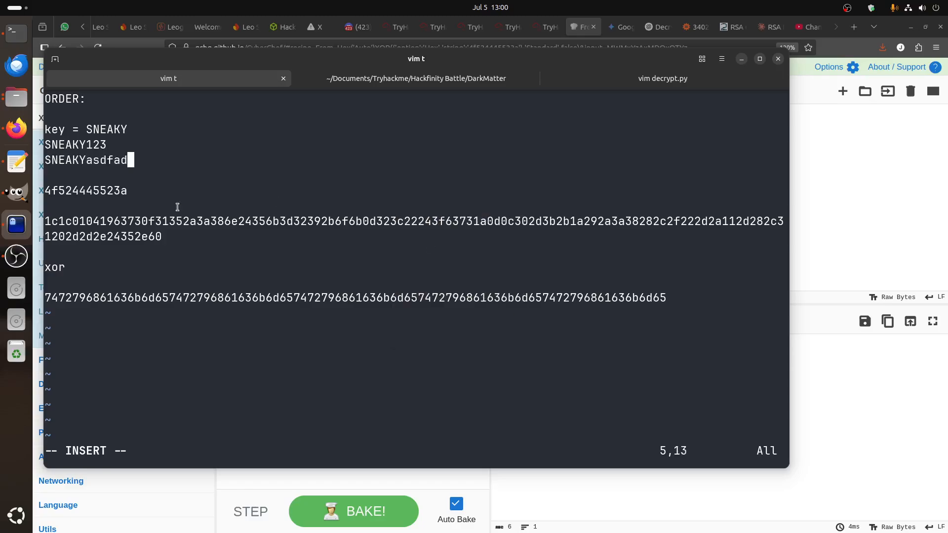
pyautogui.doubleClick(105, 128)
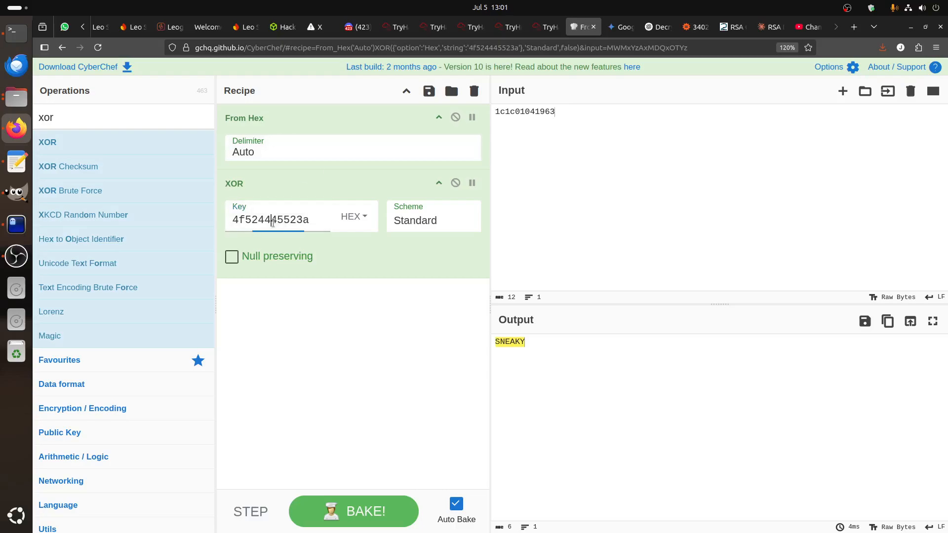
# - Decrypt the full ciphertext with UTF8 key SNEAKY, revealing ORDER: Attack at dawn. Target: THM{the_hackfinity_highschool}
pyautogui.write('SNEAKYasdfad')
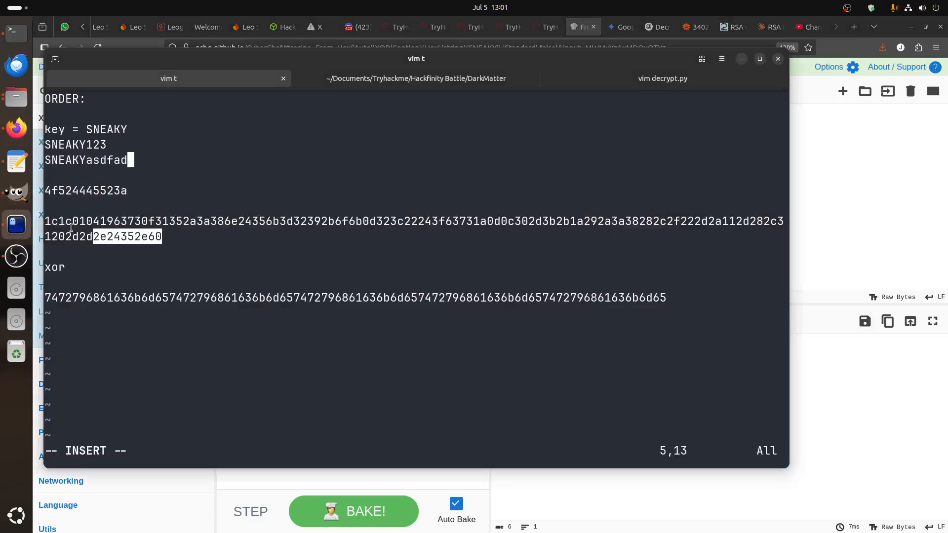
pyautogui.rightClick(114, 236)
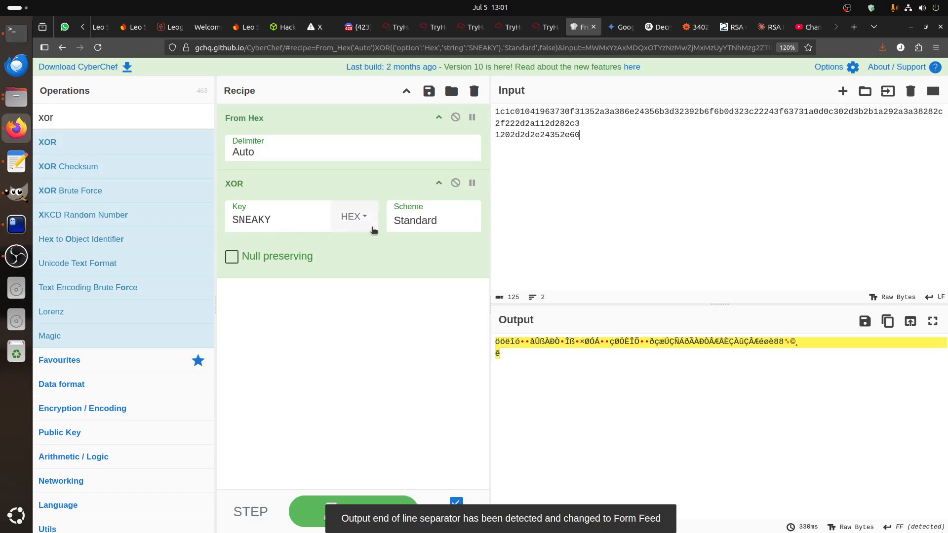
pyautogui.click(353, 216)
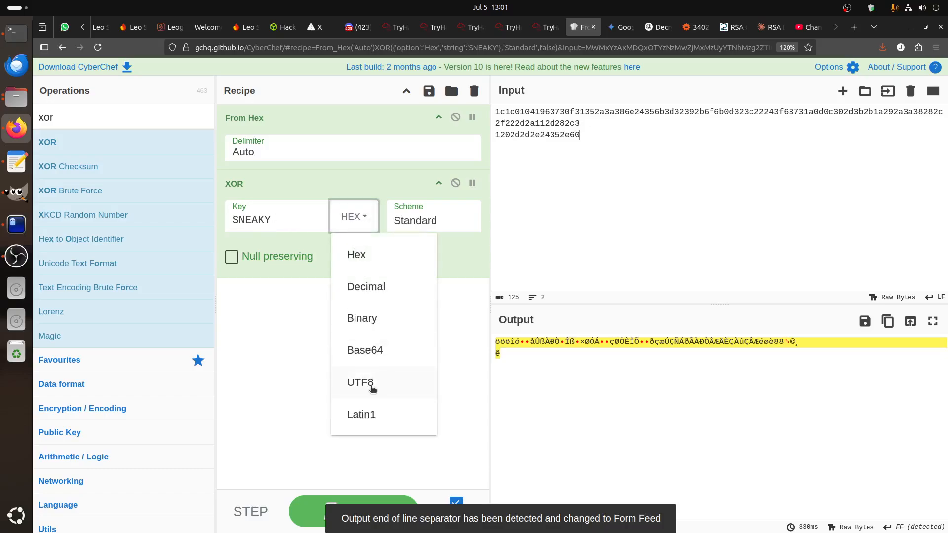
pyautogui.click(360, 382)
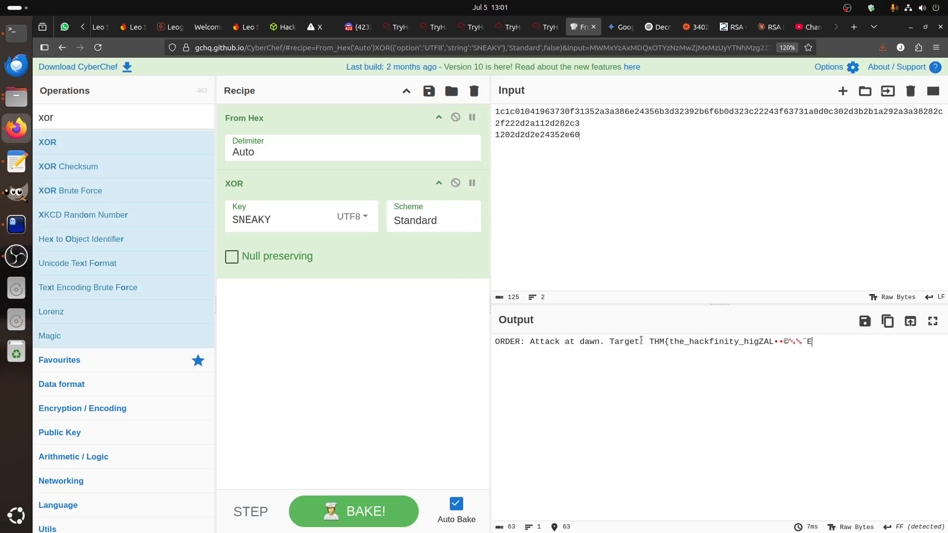
pyautogui.moveTo(648, 341); pyautogui.dragTo(764, 342)
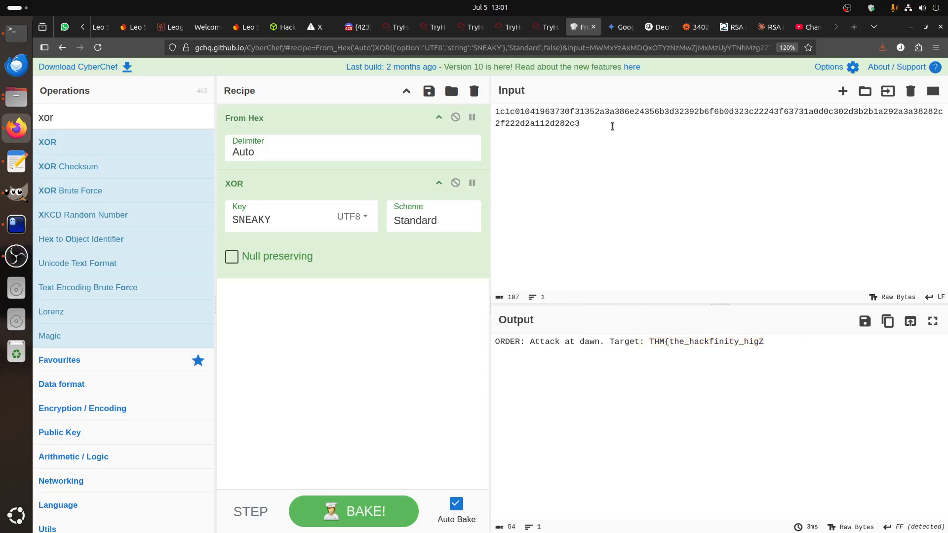
pyautogui.moveTo(16, 190)
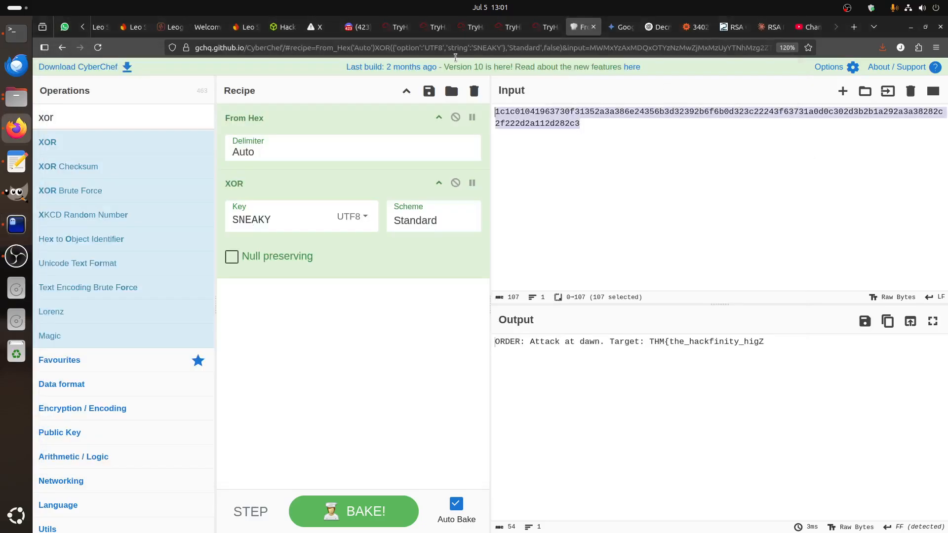
pyautogui.write('1202d2d2e24352e60')
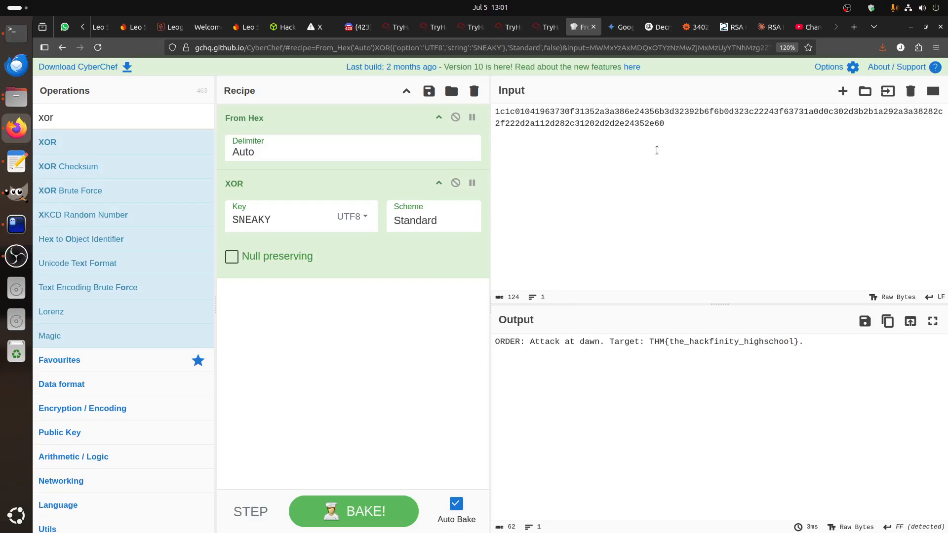
pyautogui.moveTo(717, 226)
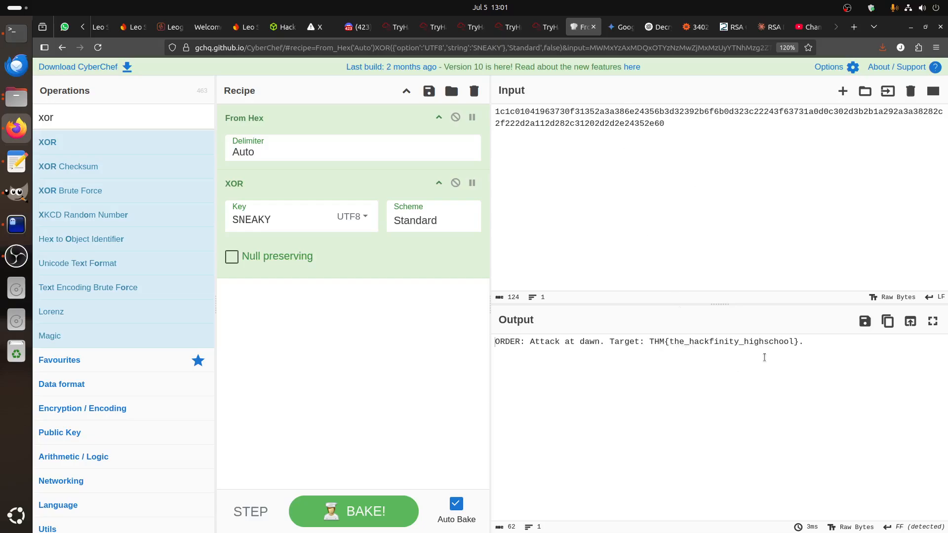
pyautogui.moveTo(326, 191)
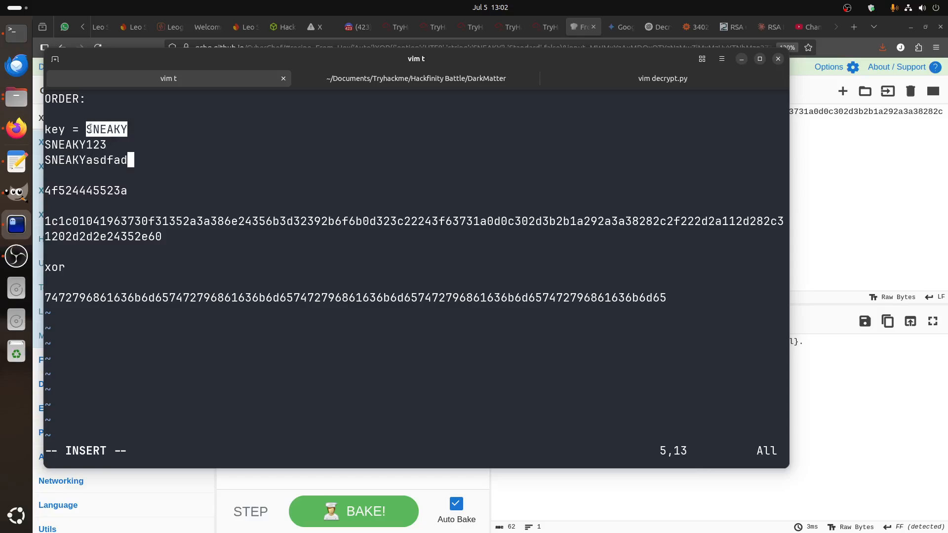
# - Review the SNEAKY key in the recipe and return to TryHackMe where the flag is accepted
pyautogui.click(777, 58)
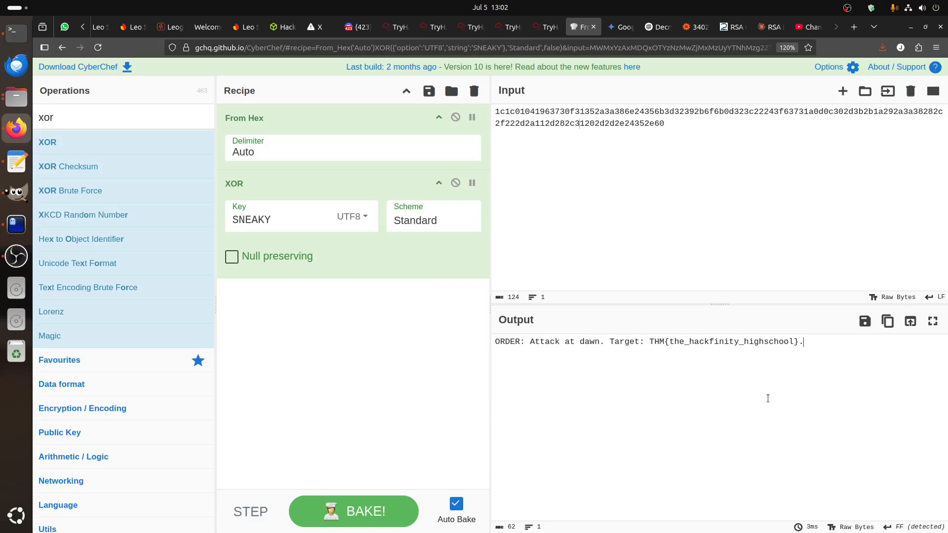
pyautogui.doubleClick(251, 219)
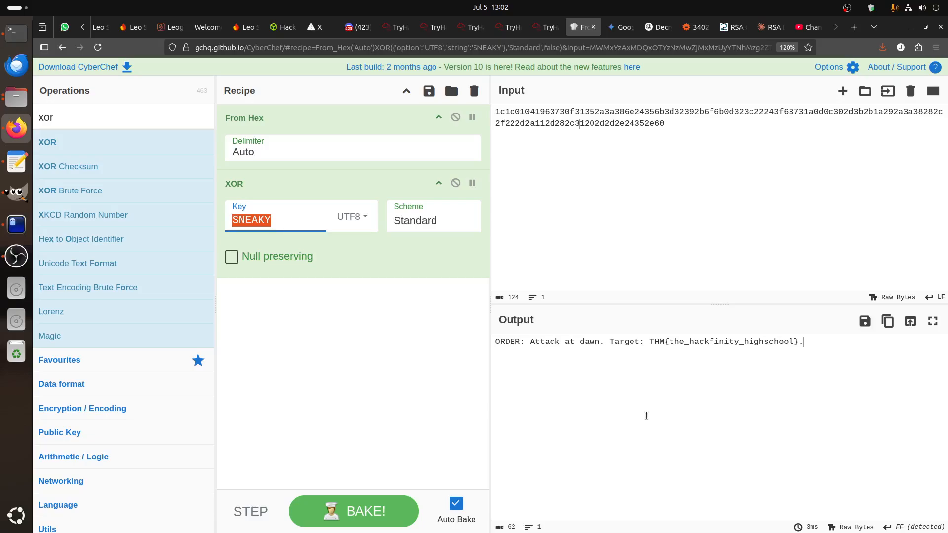
pyautogui.moveTo(618, 244)
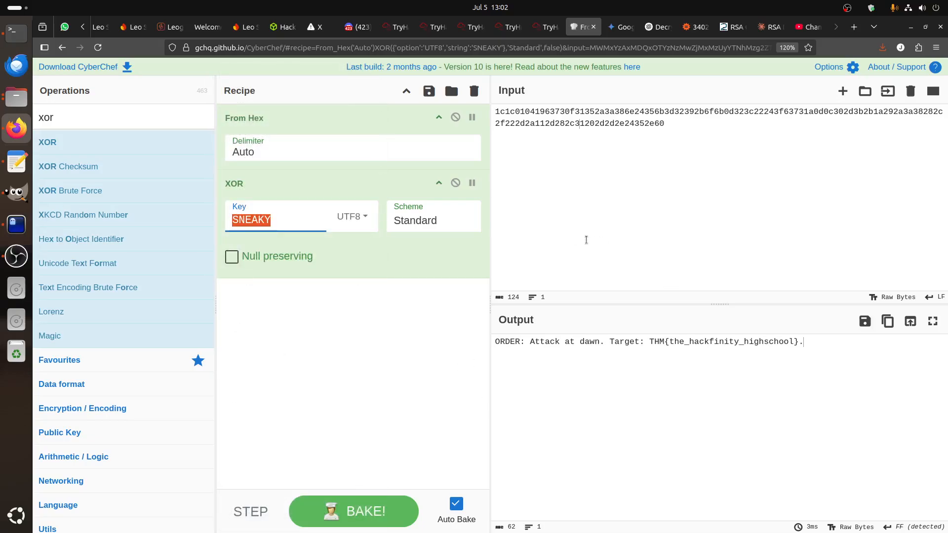
pyautogui.click(543, 26)
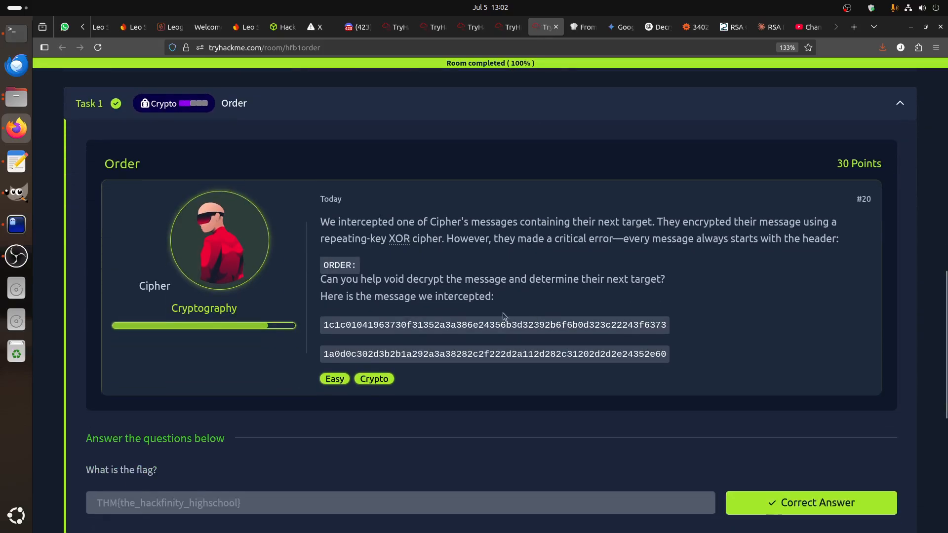
# - Highlight ORDER: and 'plaintext attack' in the completed room, then return to the CyberChef decryption
pyautogui.scroll(3)
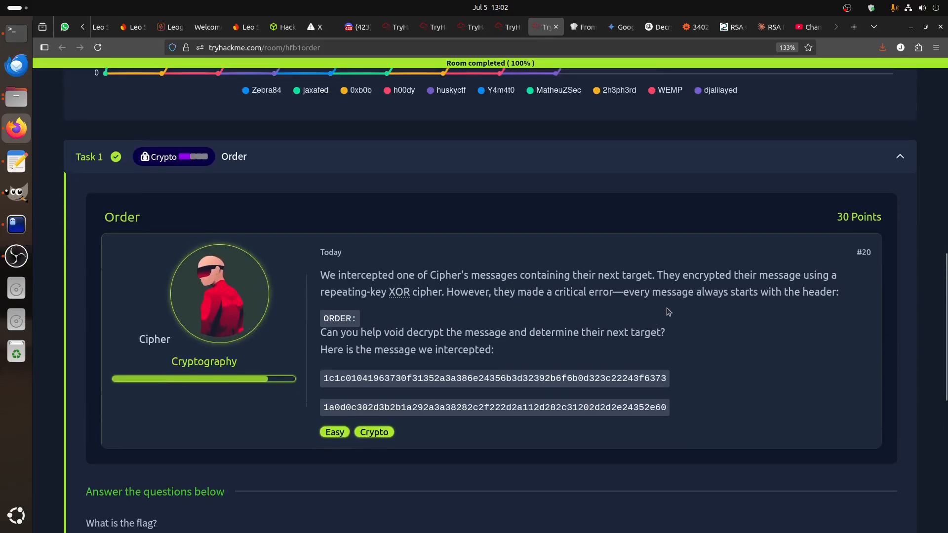
pyautogui.moveTo(484, 288)
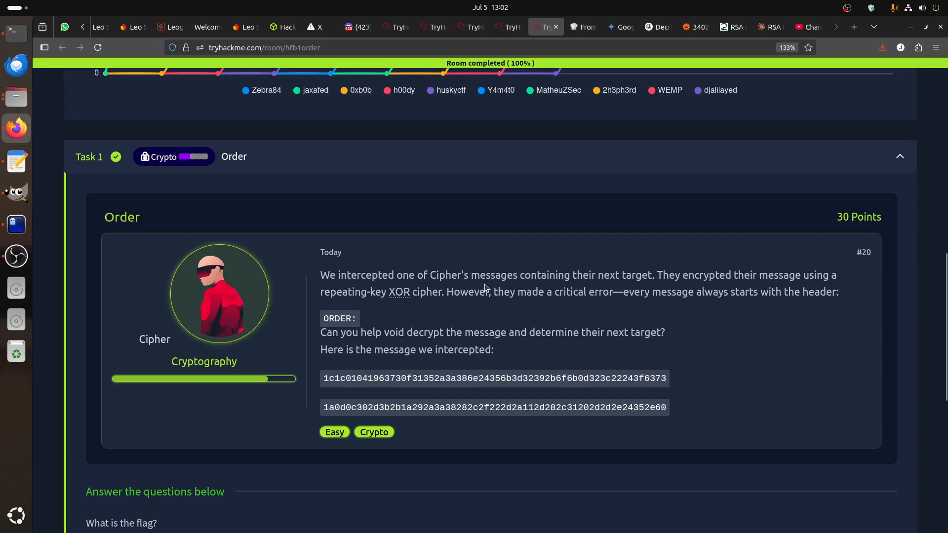
pyautogui.moveTo(475, 330)
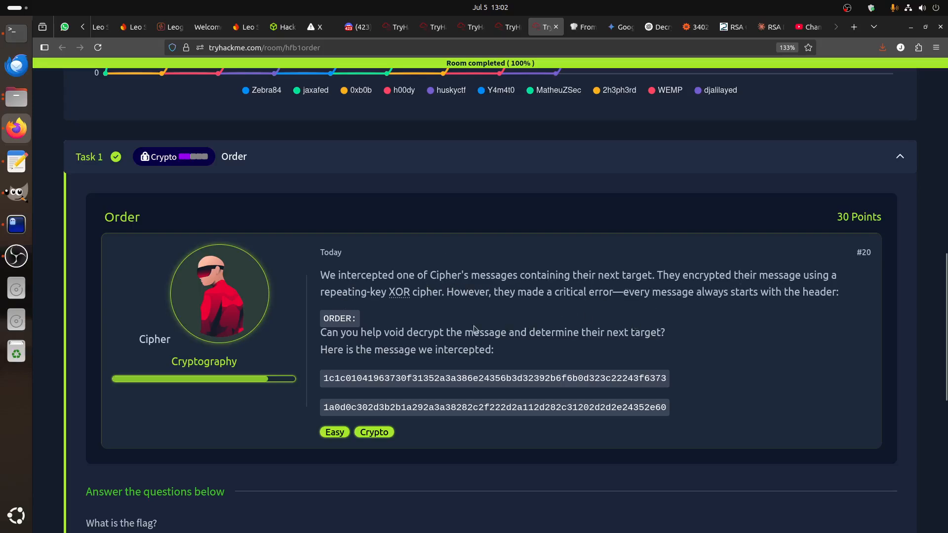
pyautogui.doubleClick(338, 319)
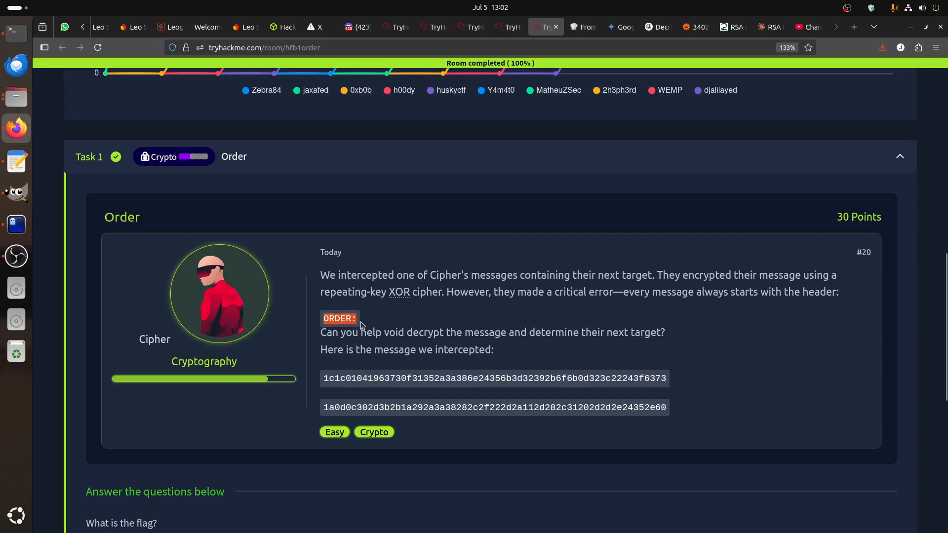
pyautogui.moveTo(629, 292); pyautogui.dragTo(838, 292)
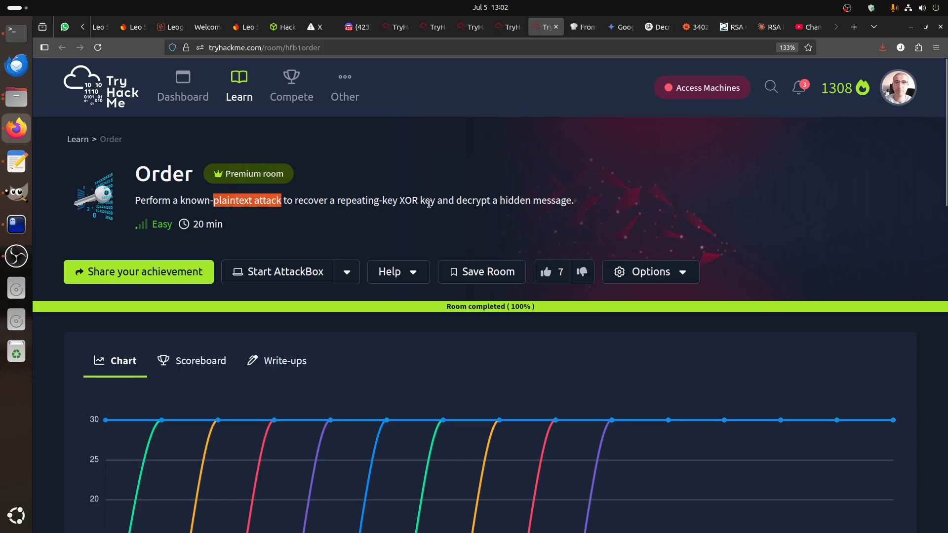
pyautogui.click(578, 27)
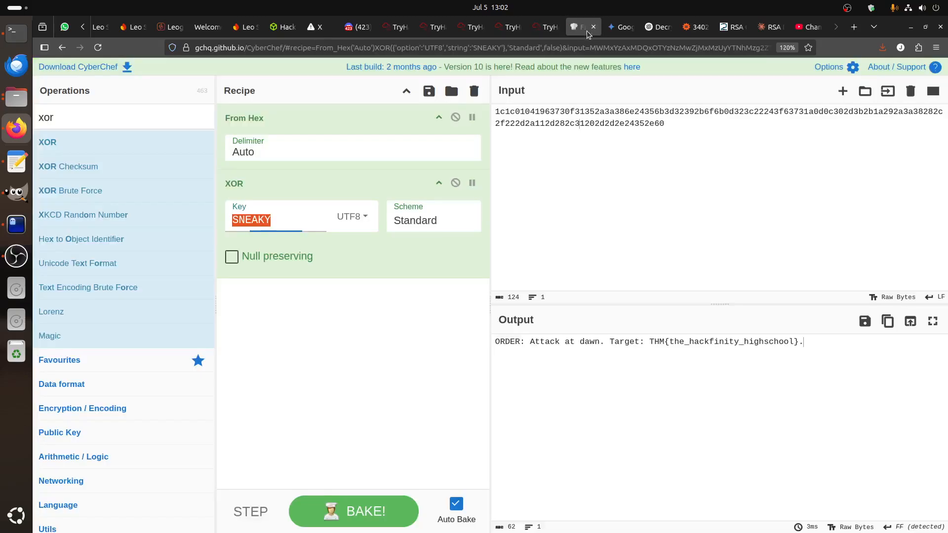